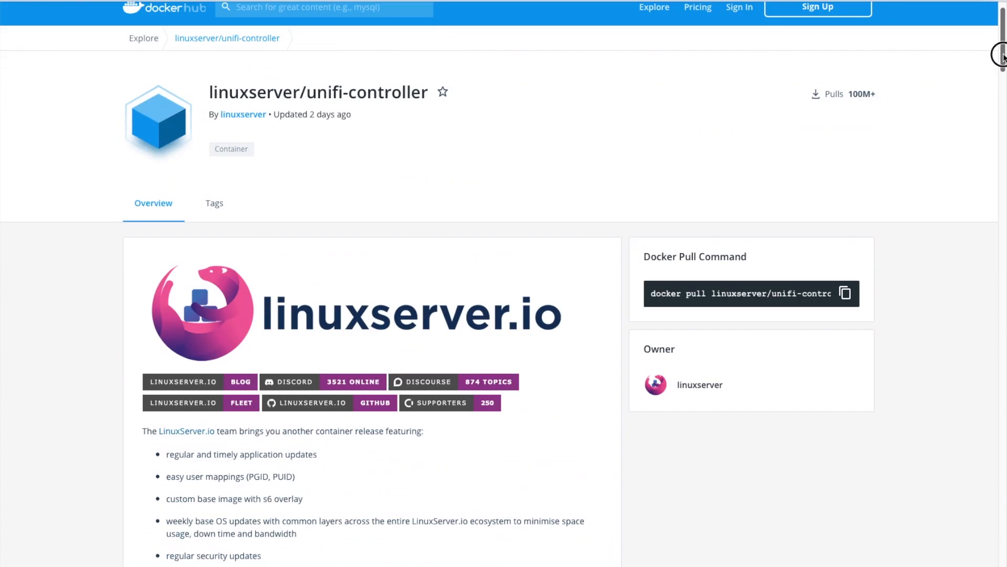
# Step: From the Containers list, start a new container with an empty Create container form
pyautogui.scroll(-3)
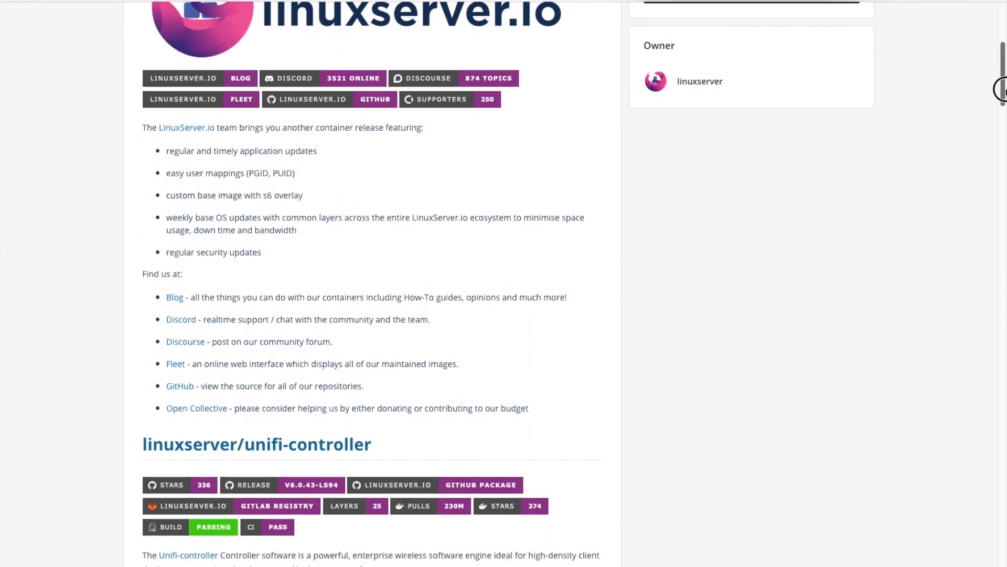
pyautogui.scroll(-3)
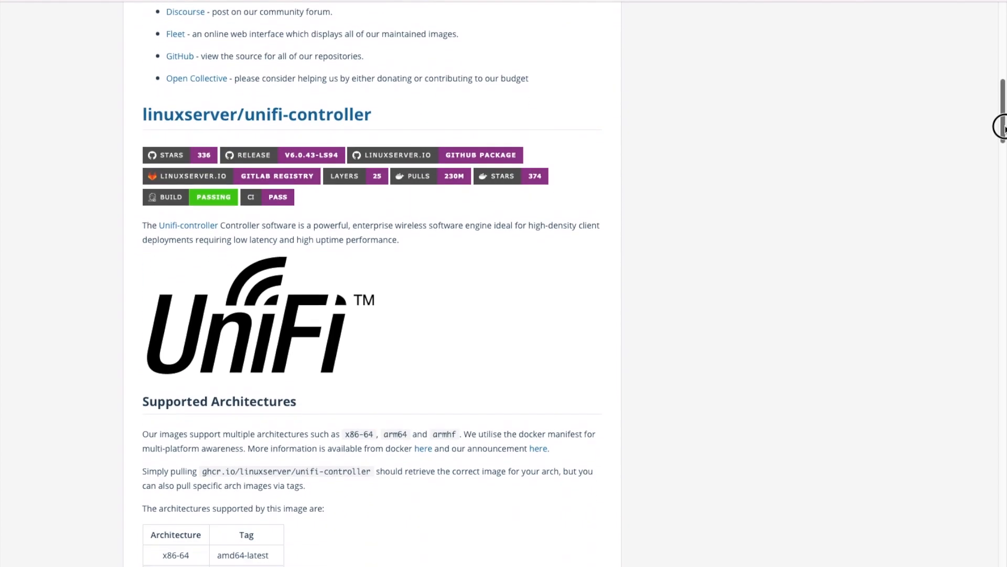
pyautogui.scroll(-3)
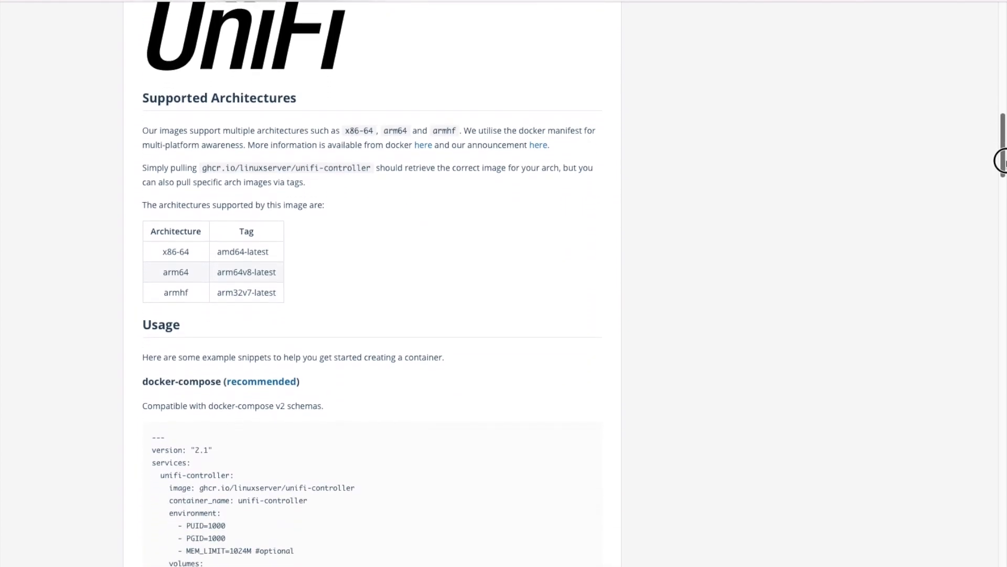
pyautogui.scroll(-3)
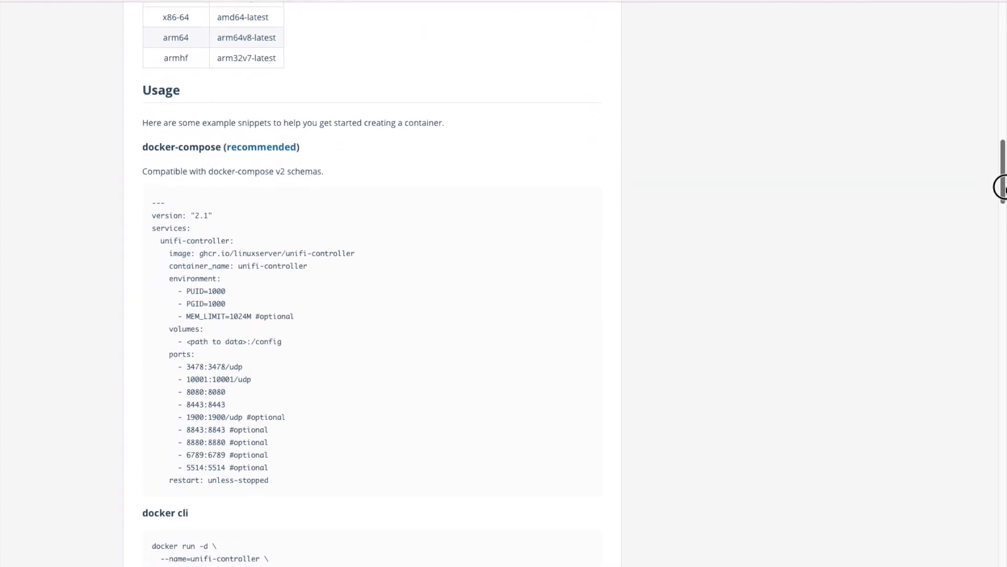
pyautogui.scroll(-3)
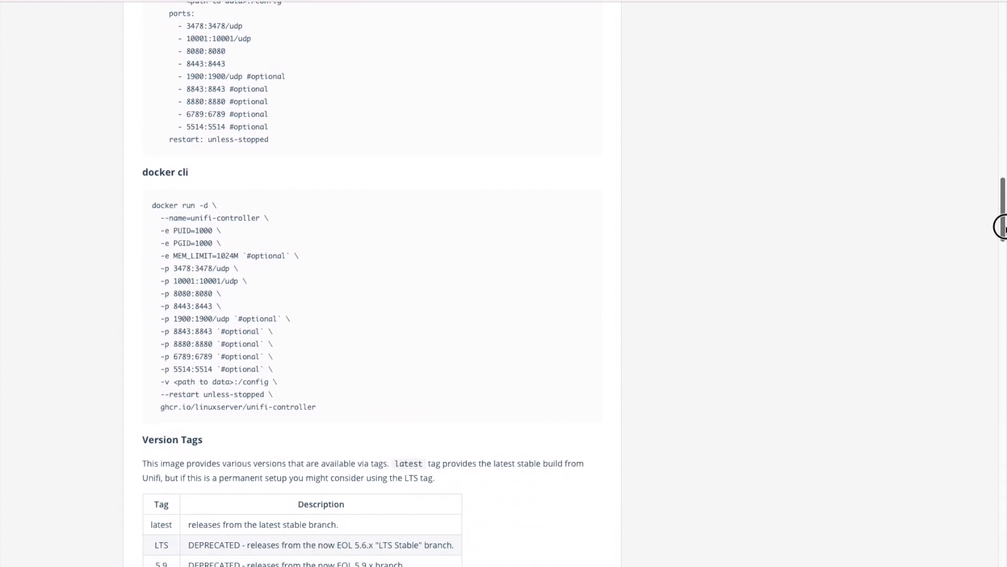
pyautogui.scroll(-3)
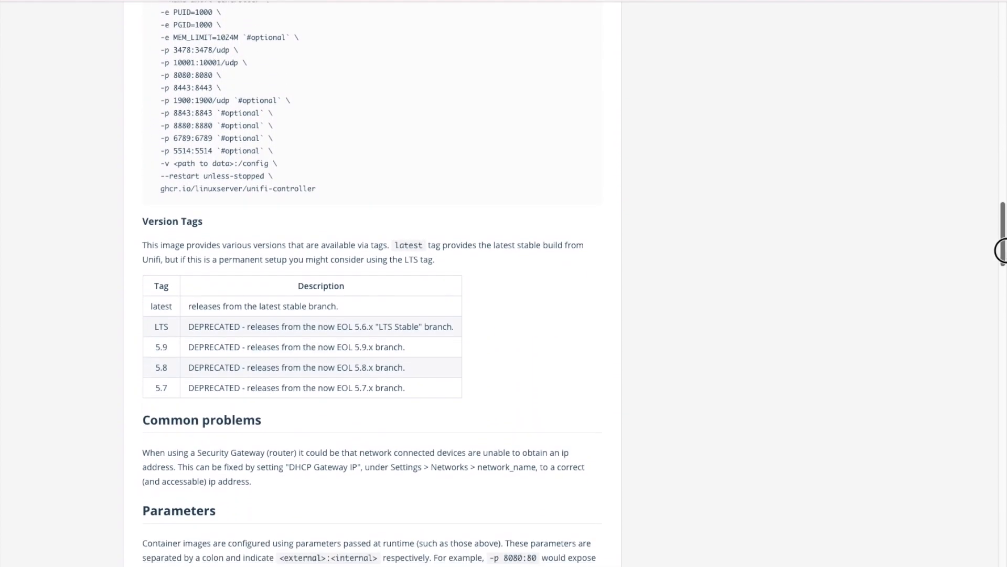
pyautogui.scroll(-3)
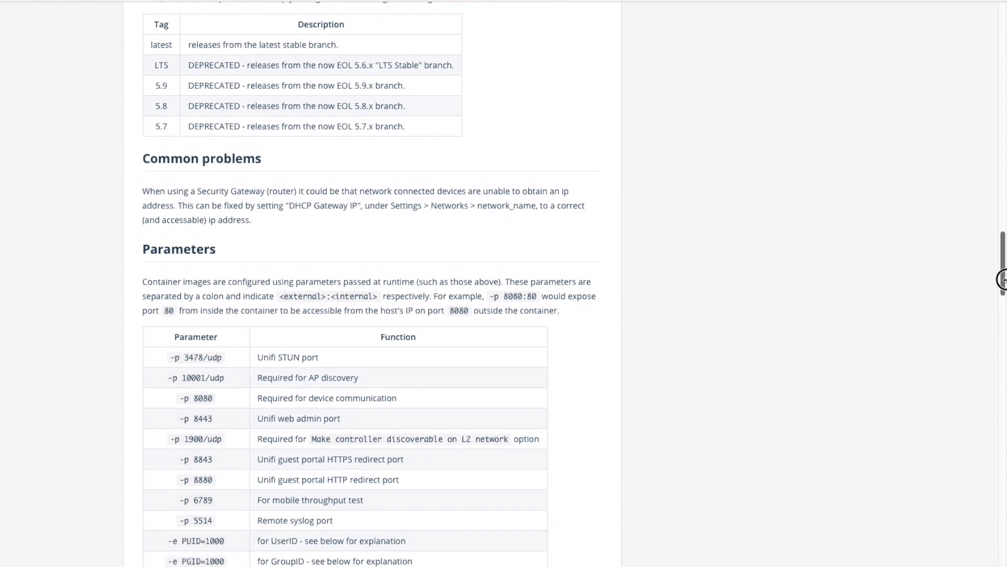
pyautogui.scroll(-3)
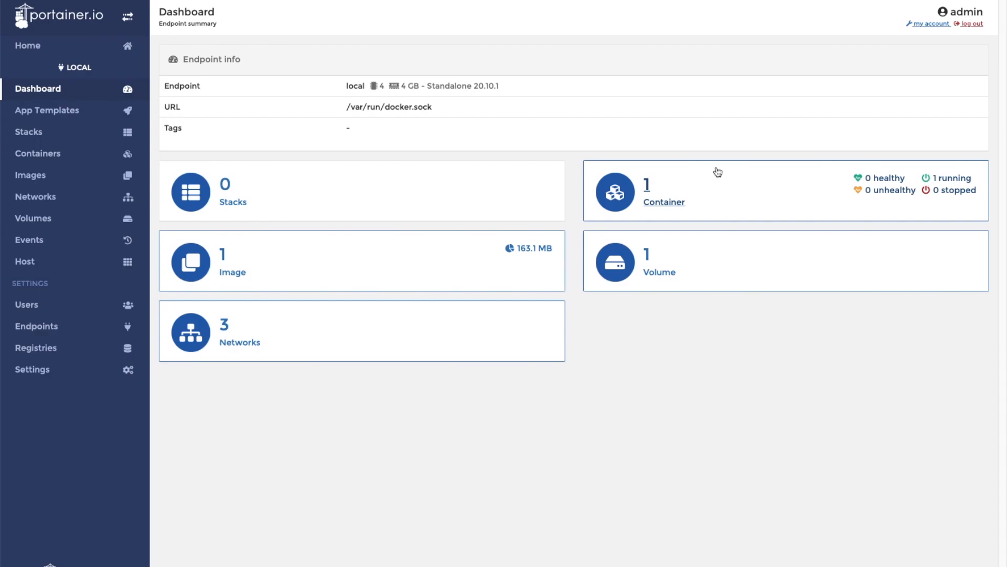
pyautogui.click(664, 203)
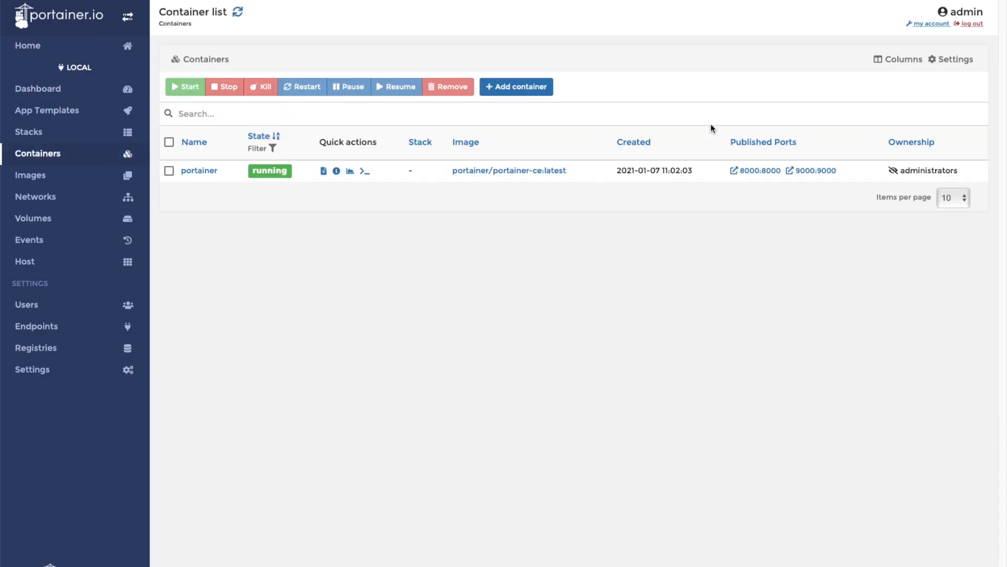
pyautogui.moveTo(517, 87)
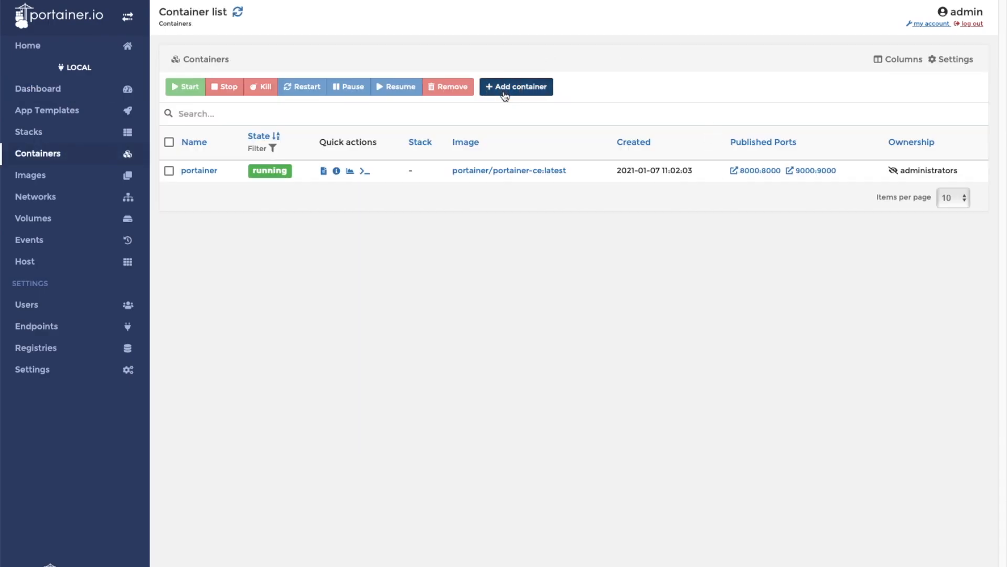
pyautogui.click(517, 87)
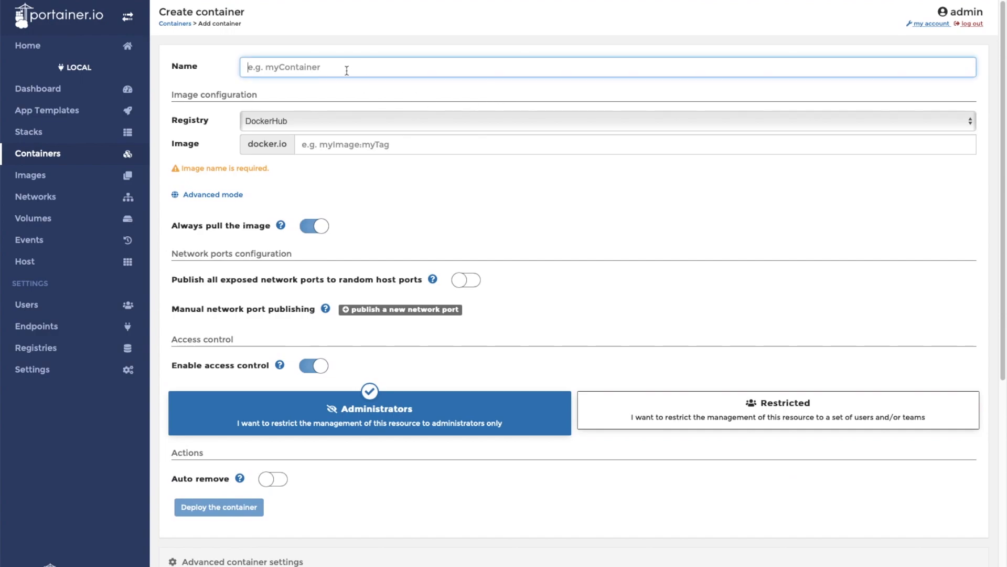
# Step: Name the container Unifi-Controller with image linuxserver/unifi-controller from Docker Hub
pyautogui.write('Unifi-Contr')
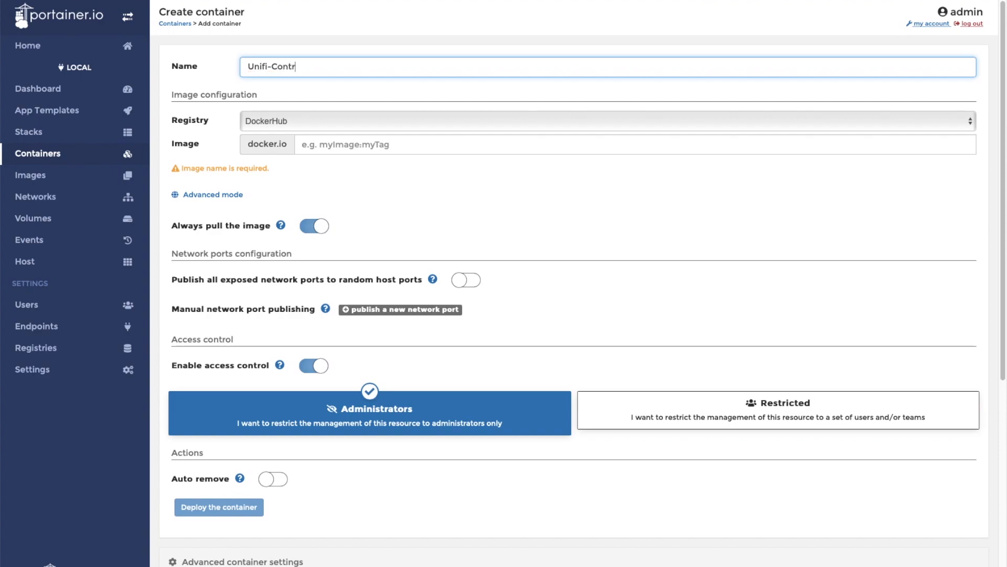
pyautogui.click(627, 144)
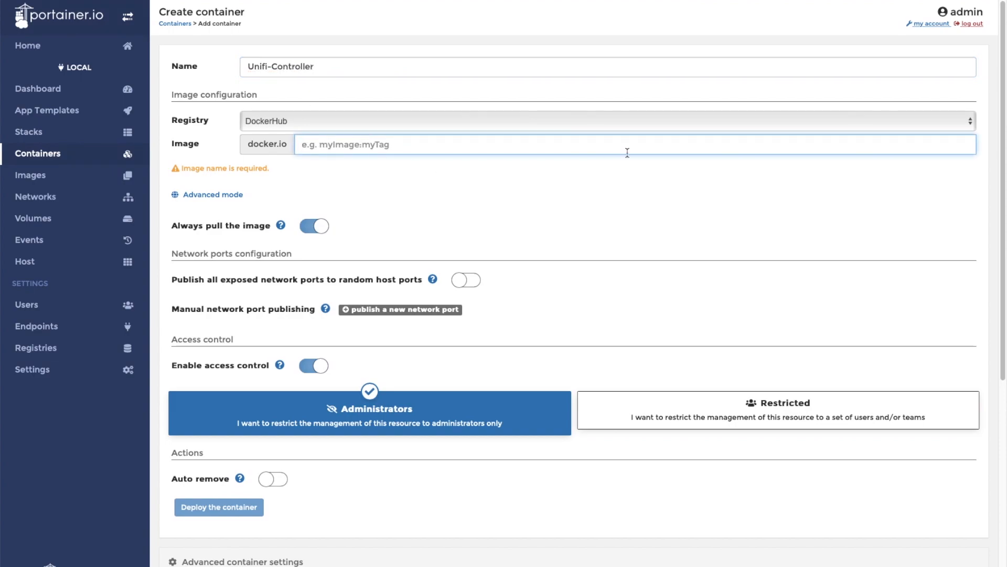
pyautogui.write('linuxserver/unif')
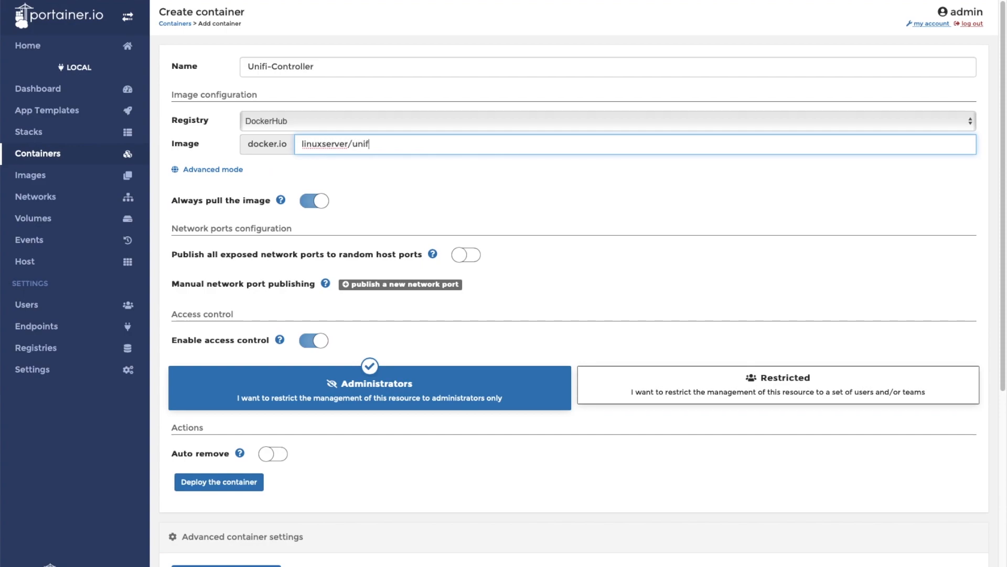
pyautogui.write('i-controller')
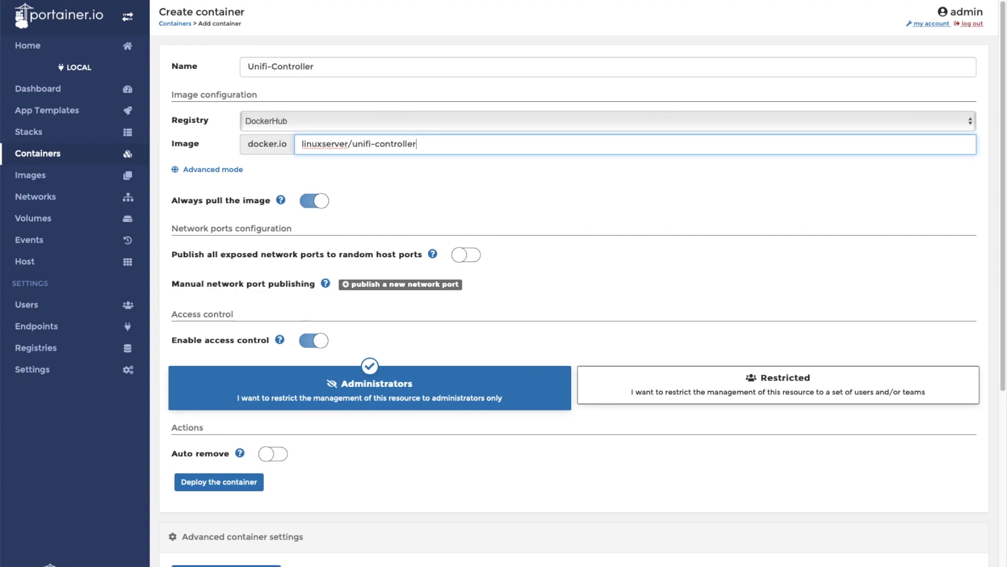
# Step: Add port mapping rows and publish host ports 3478 and 10001 to the same container ports
pyautogui.click(399, 284)
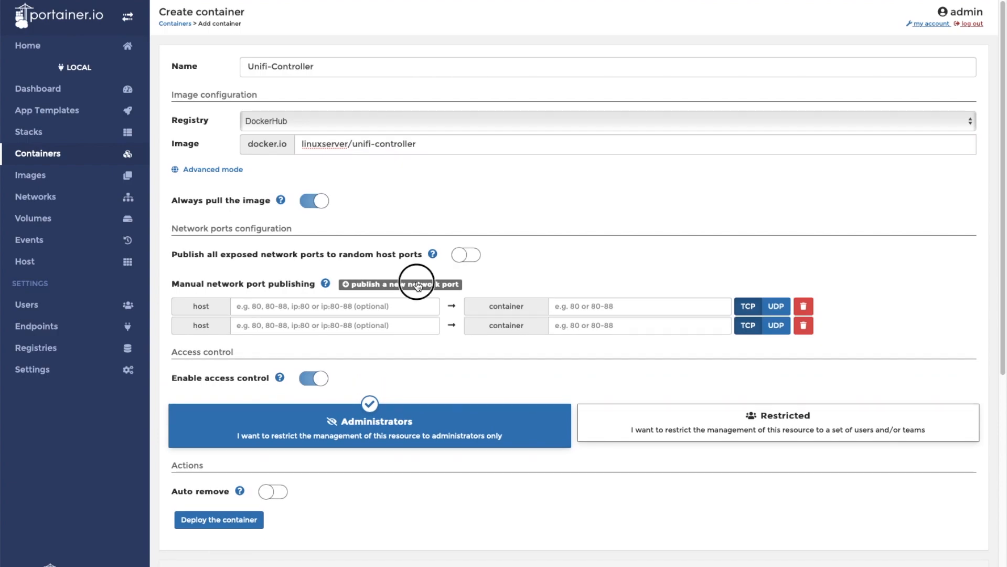
pyautogui.click(399, 285)
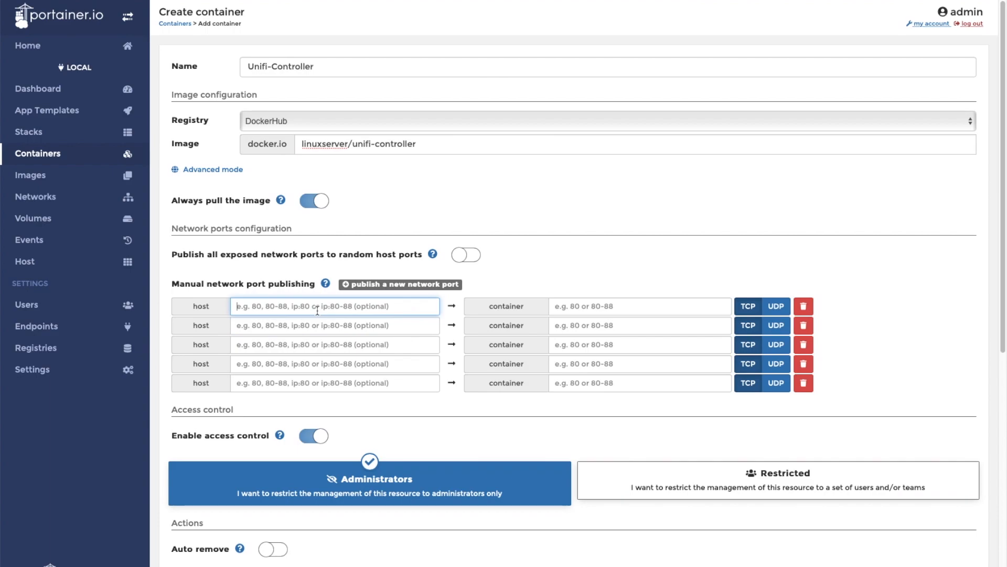
pyautogui.write('3')
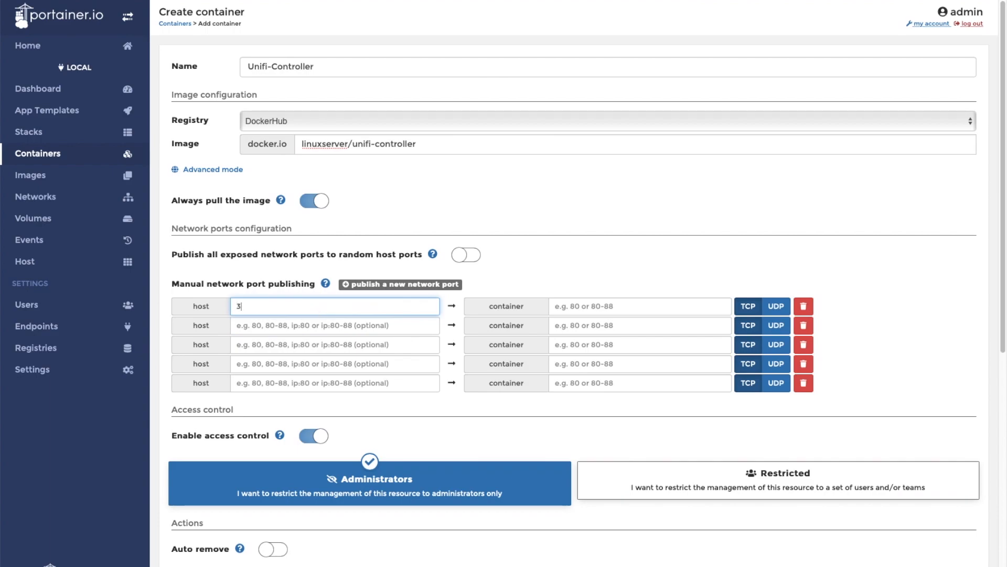
pyautogui.write('478')
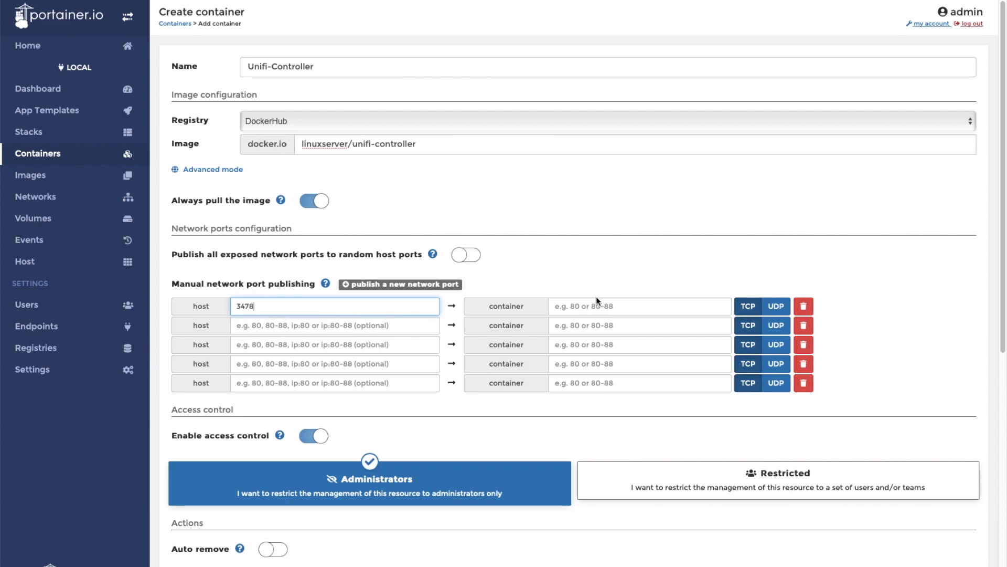
pyautogui.write('3478')
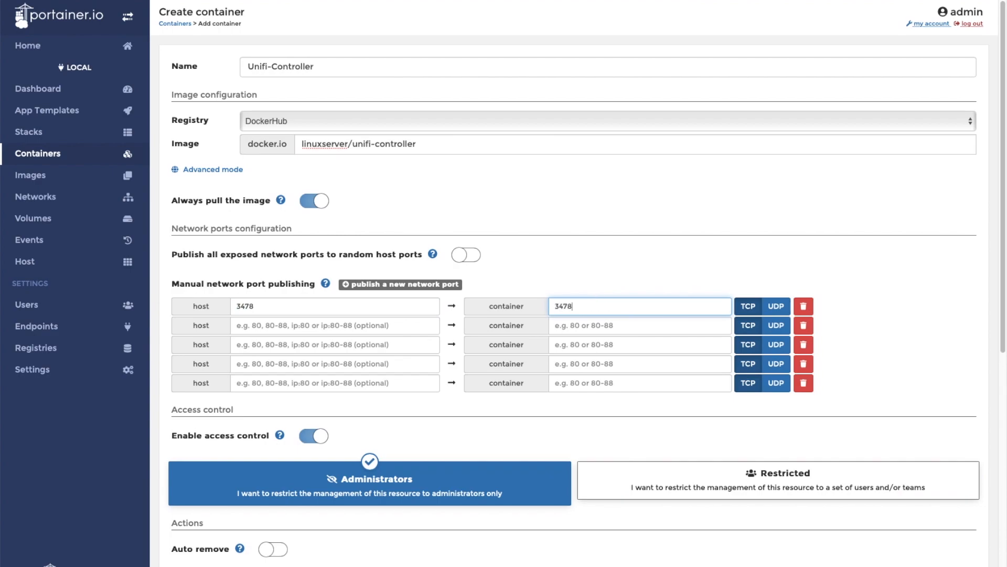
pyautogui.moveTo(351, 328)
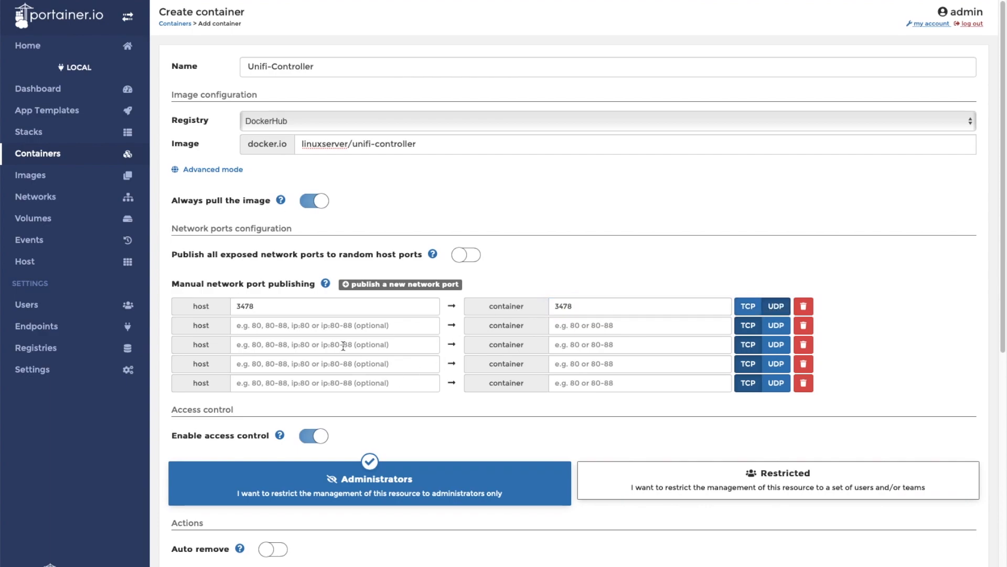
pyautogui.click(335, 325)
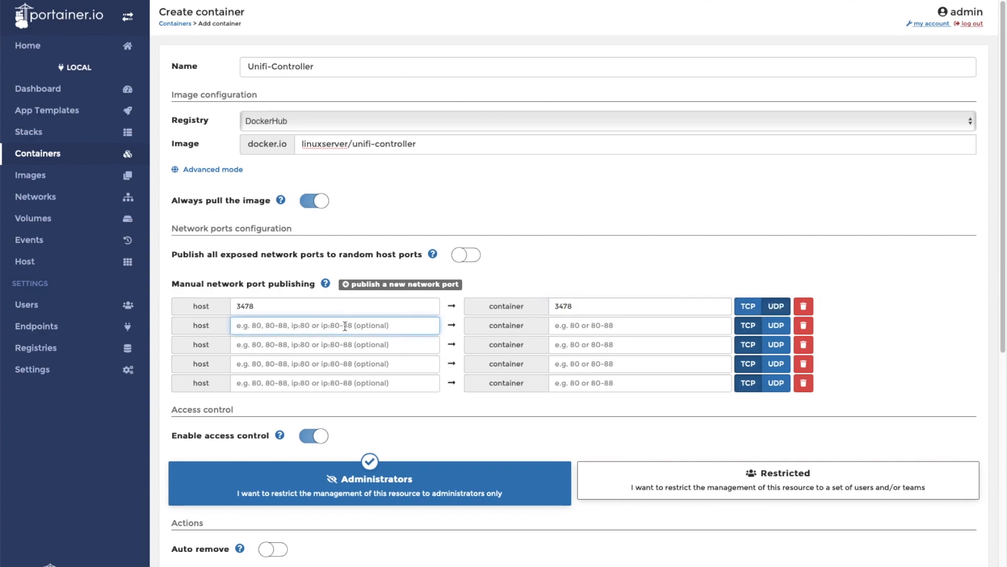
pyautogui.write('1000')
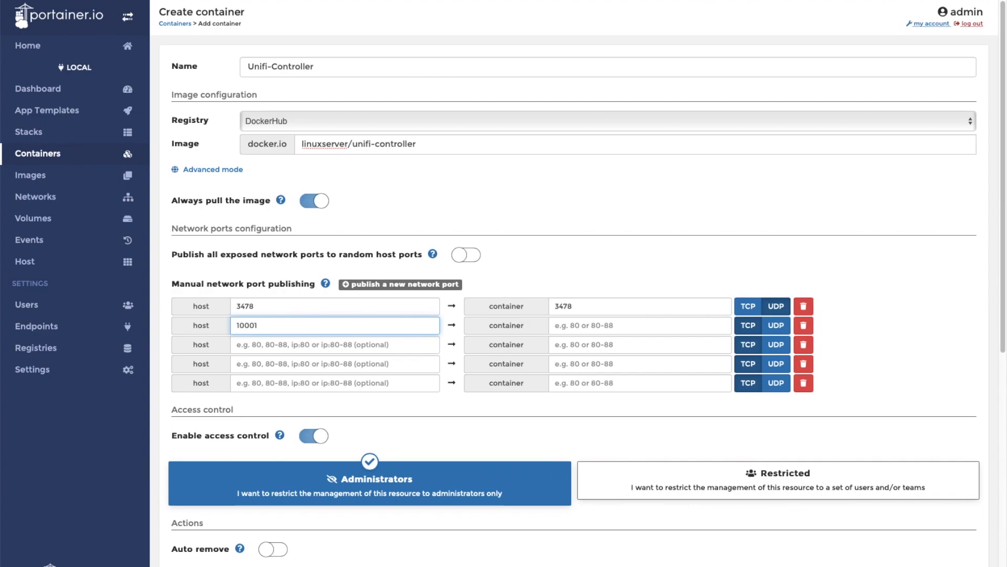
pyautogui.write('1')
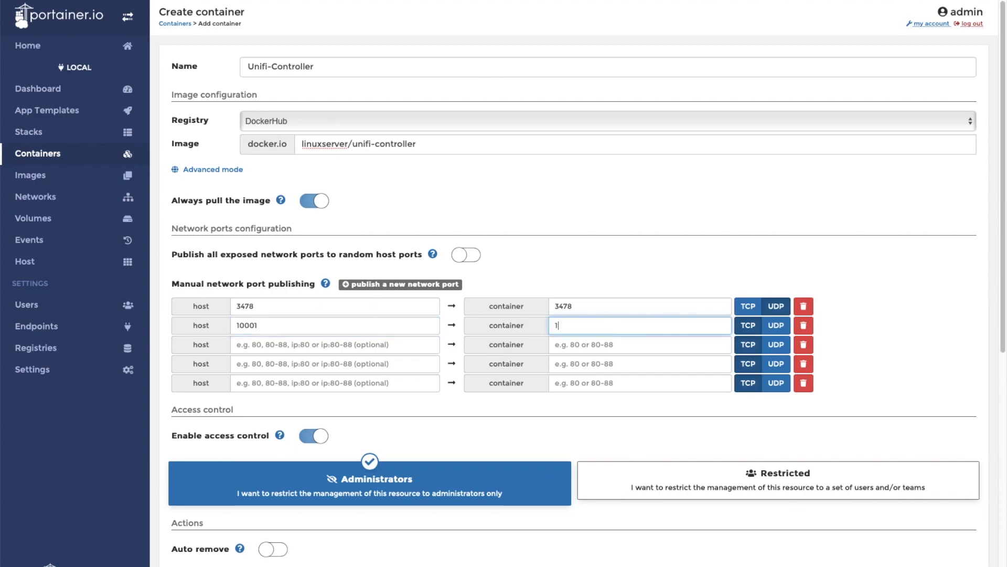
pyautogui.write('0001')
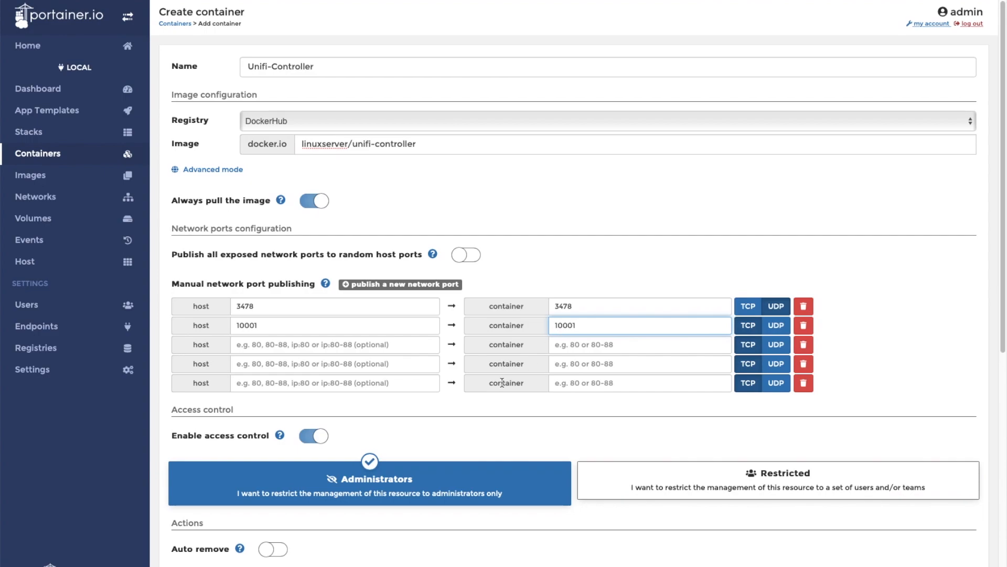
# Step: Publish host ports 8080 and 8443 to the matching container ports
pyautogui.click(776, 325)
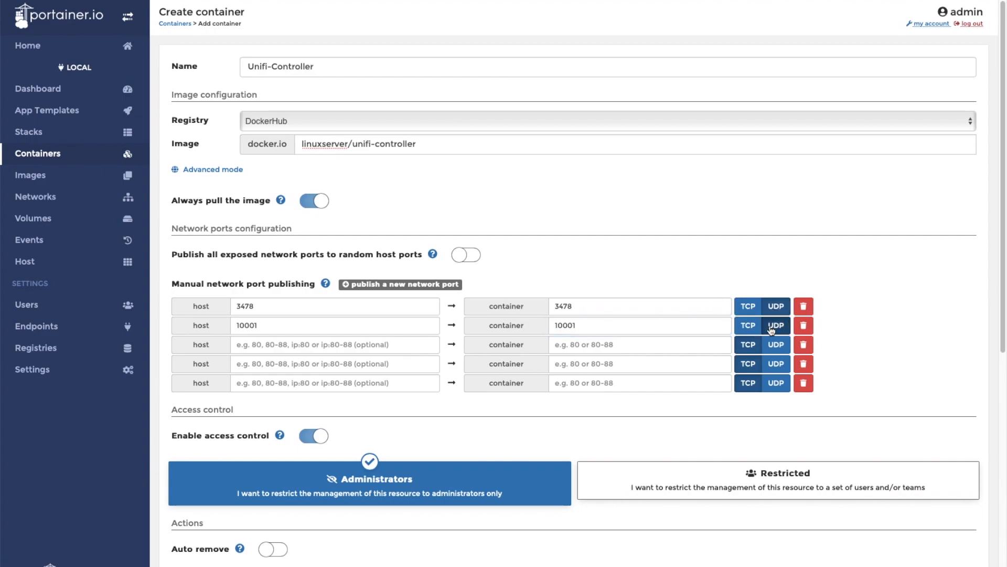
pyautogui.write('80')
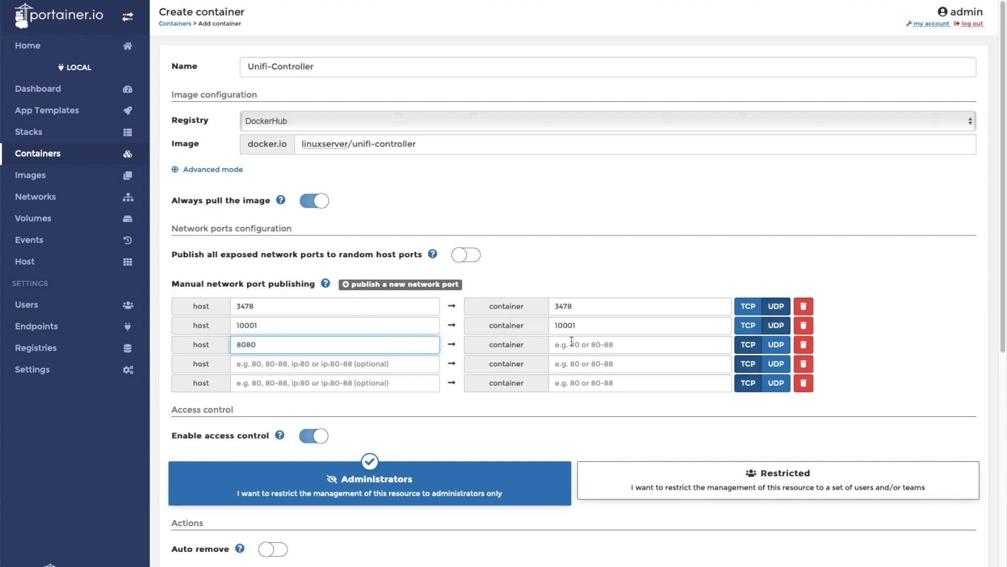
pyautogui.write('8080')
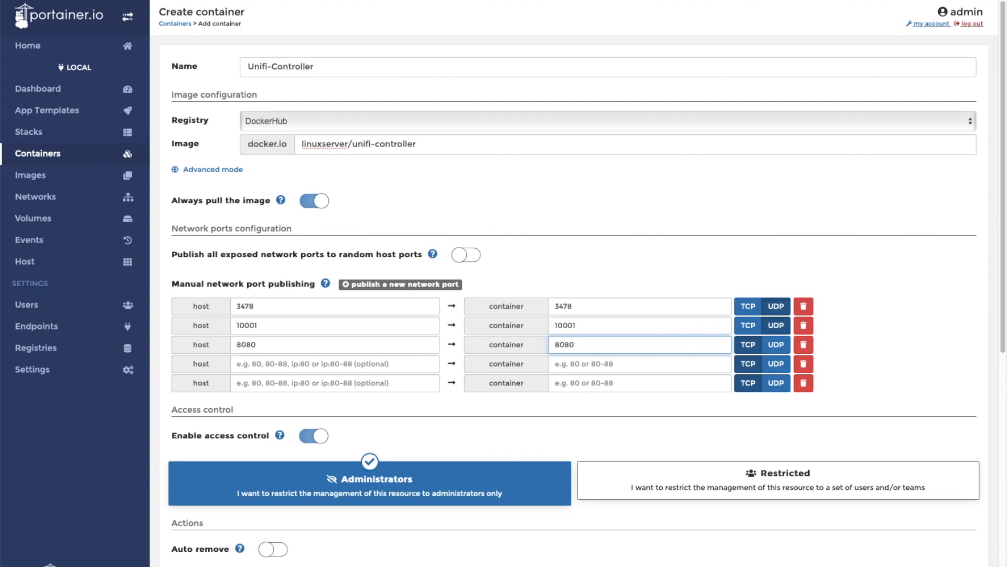
pyautogui.click(334, 364)
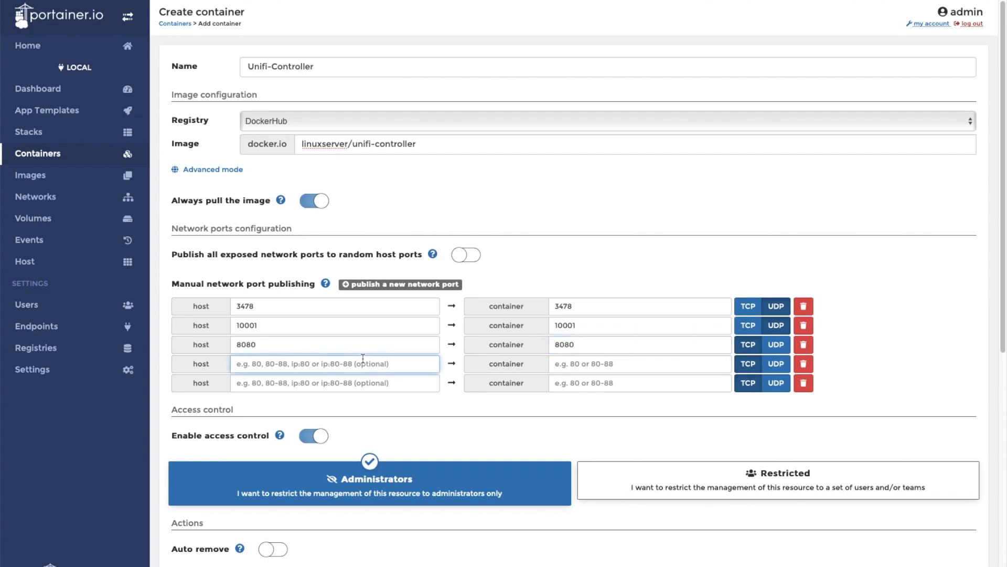
pyautogui.write('8443')
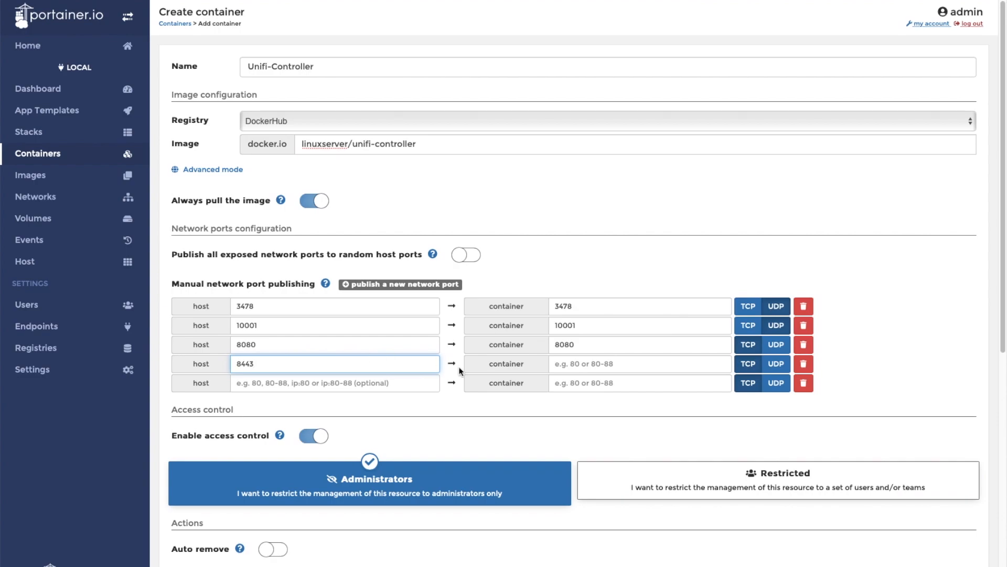
pyautogui.write('84')
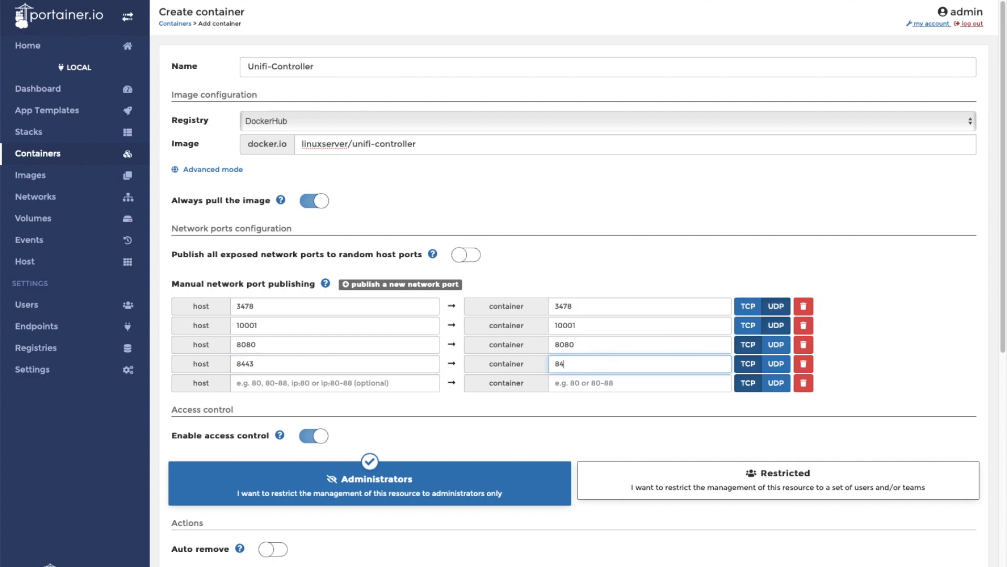
pyautogui.write('43')
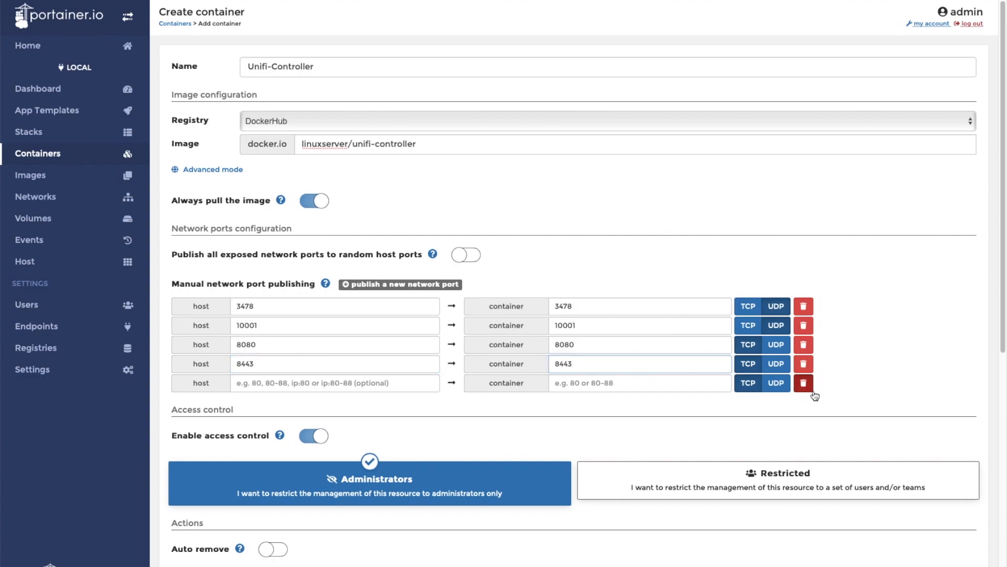
pyautogui.scroll(-3)
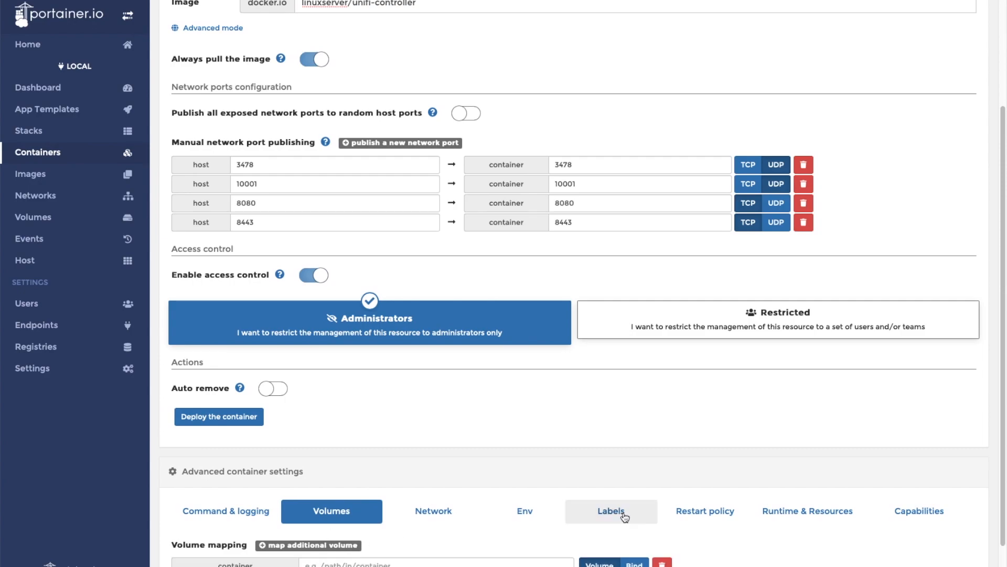
# Step: Add a bind volume mapping container /config to host /home/pi/Docker/Unifi/config
pyautogui.scroll(-3)
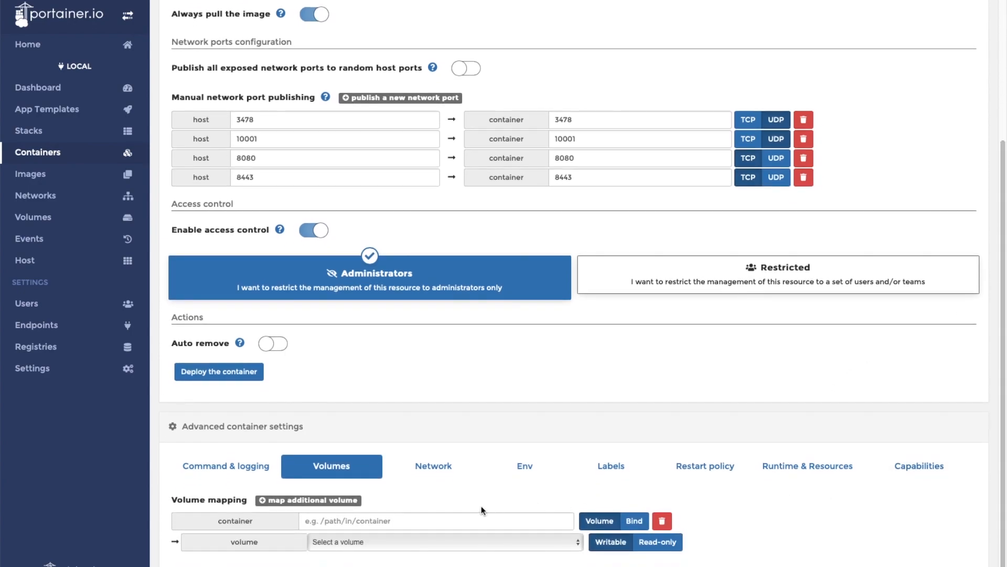
pyautogui.click(633, 520)
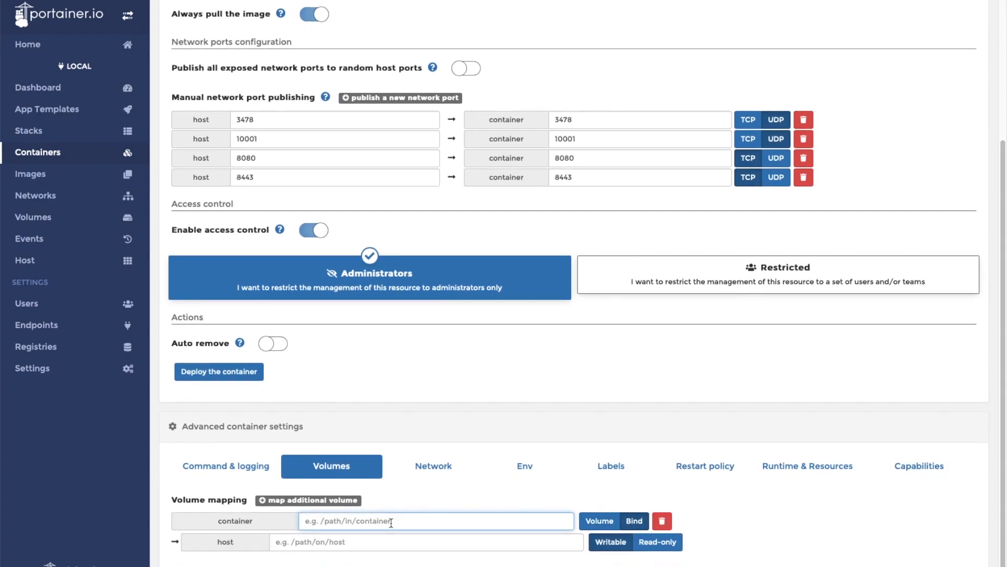
pyautogui.write('/config')
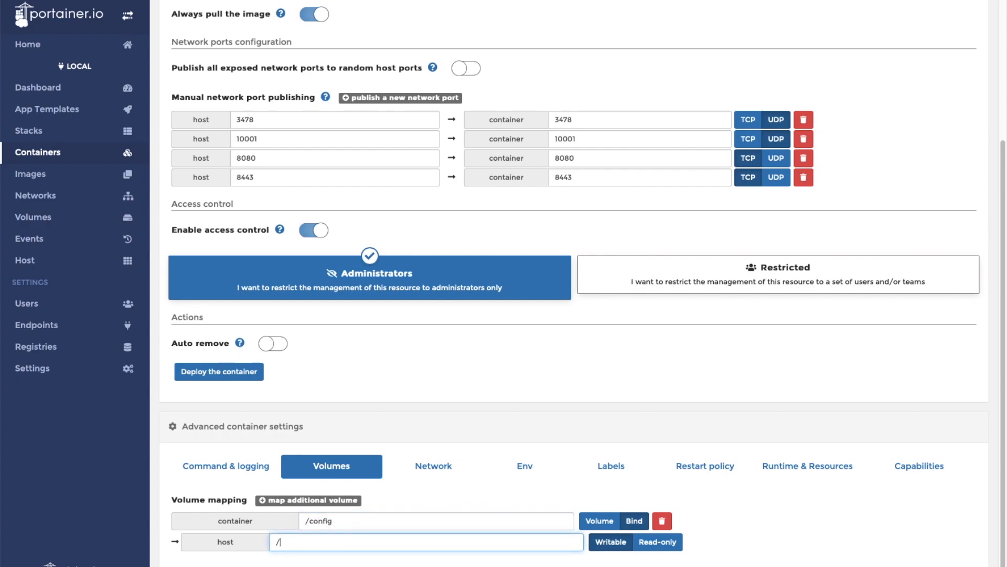
pyautogui.write('home/pi/')
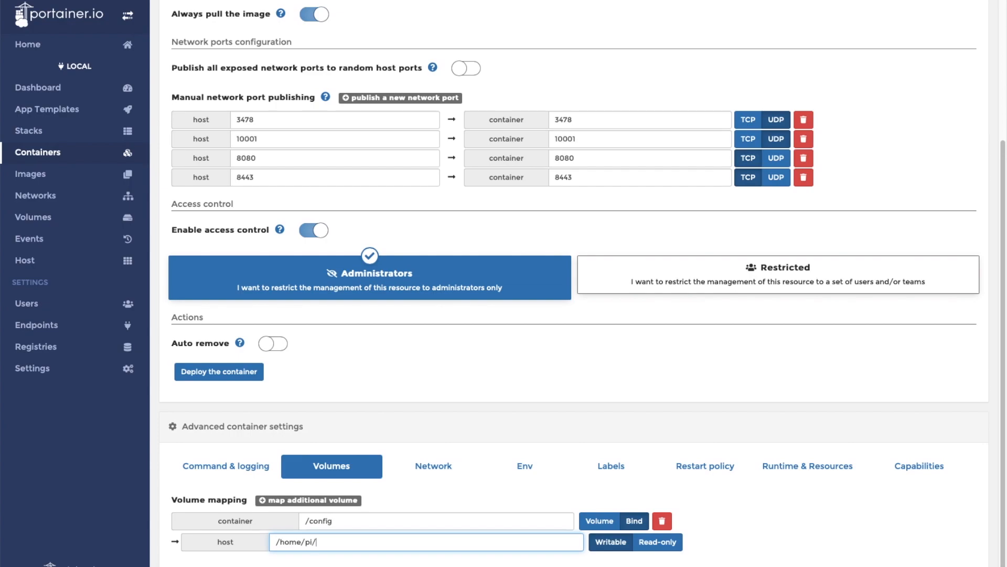
pyautogui.write('Docker/')
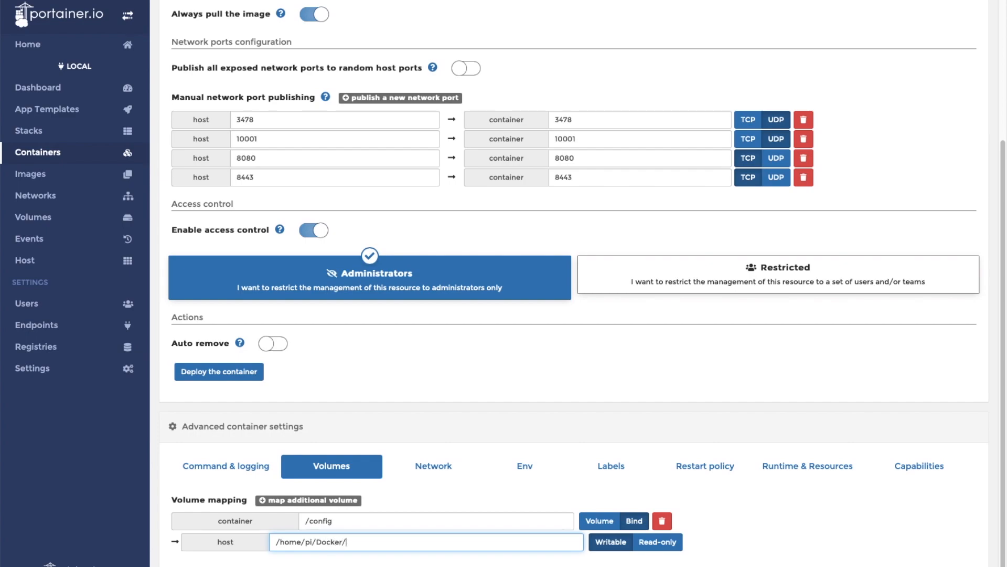
pyautogui.write('Unifi/')
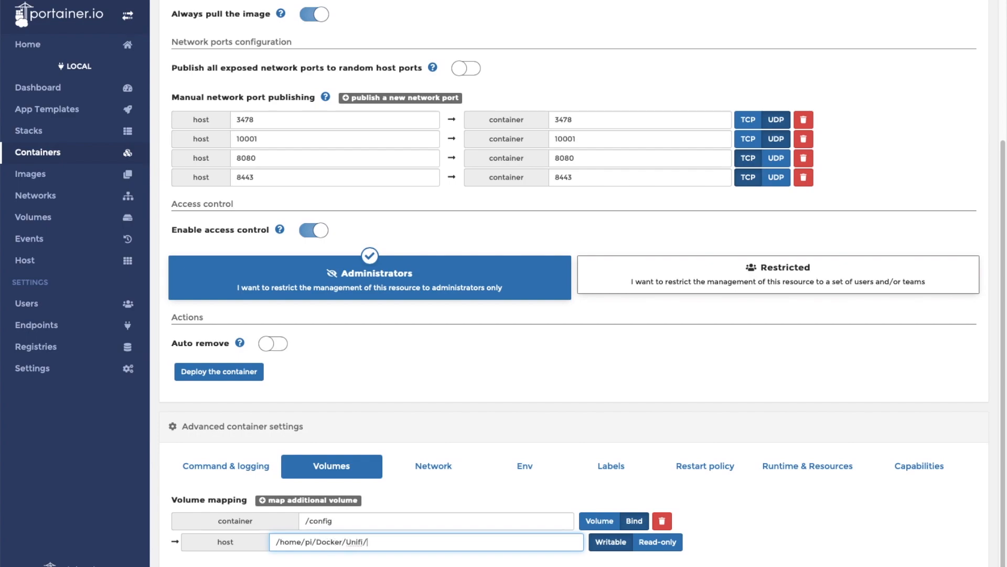
pyautogui.write('config')
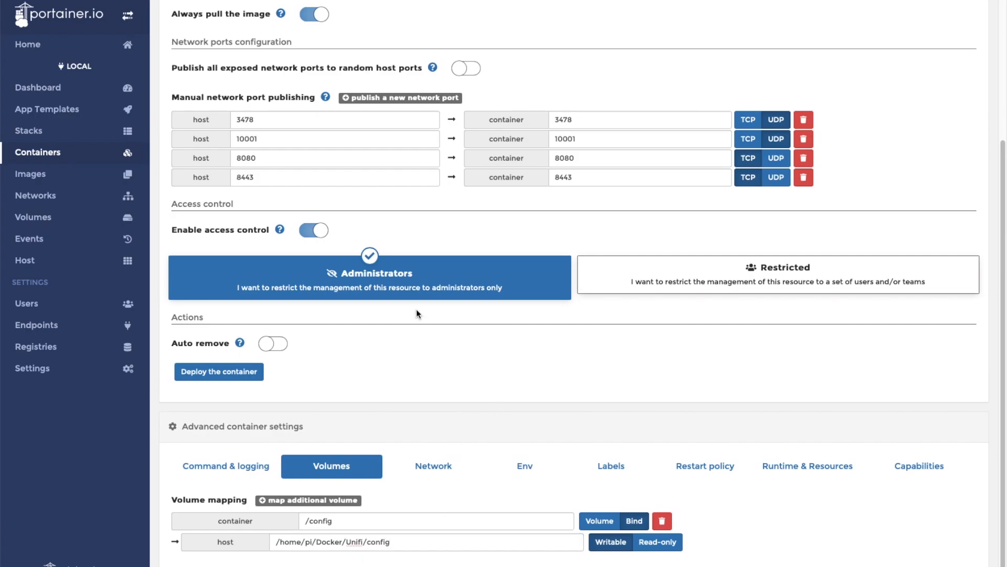
pyautogui.moveTo(524, 466)
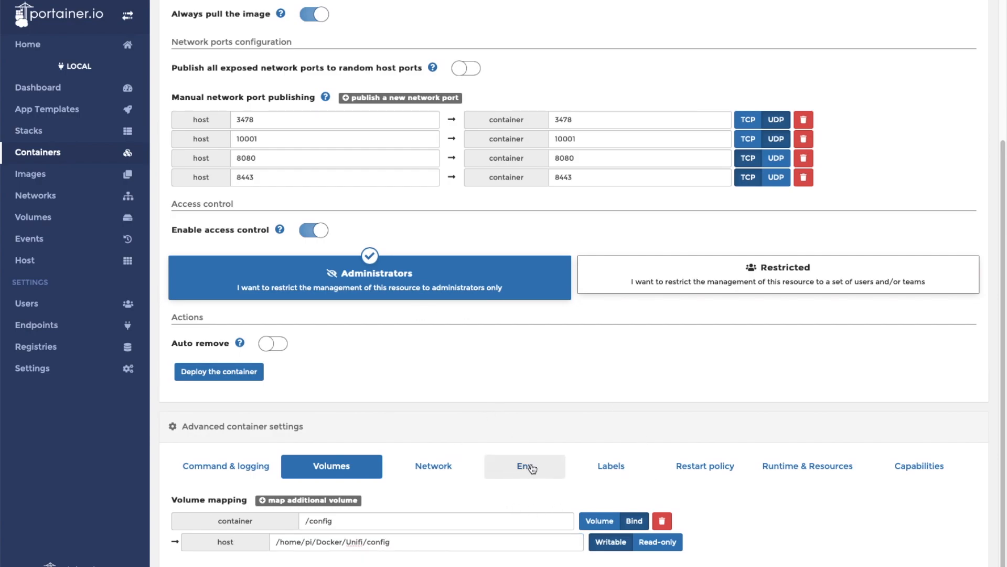
# Step: Add environment variables PUID=1000 and PGID=1000 in the Env settings
pyautogui.click(525, 465)
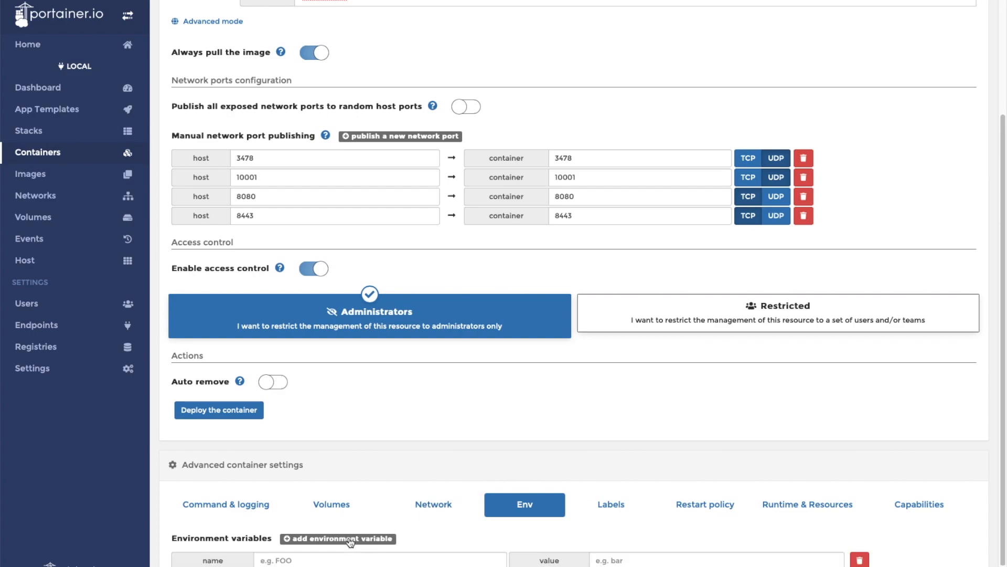
pyautogui.click(337, 538)
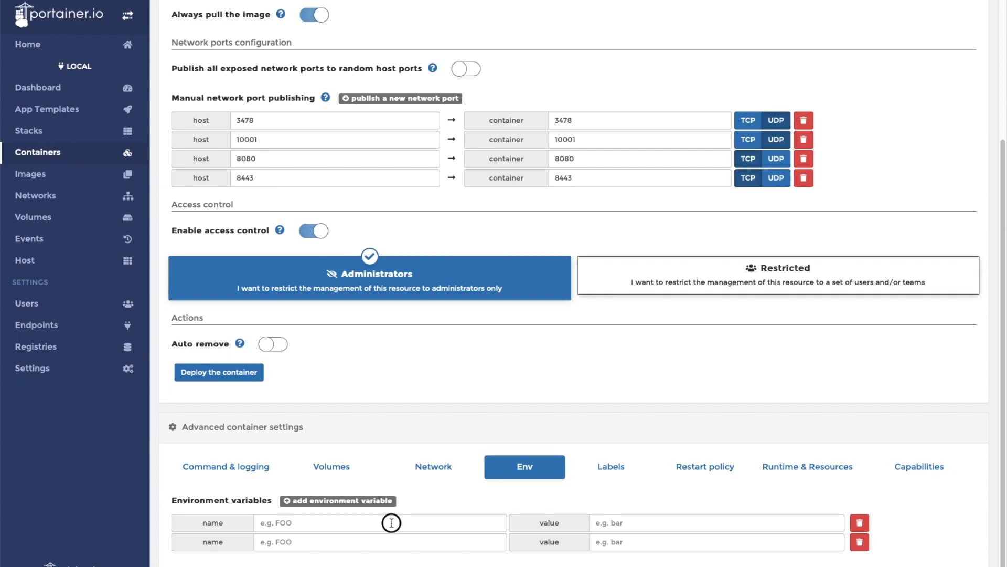
pyautogui.write('P')
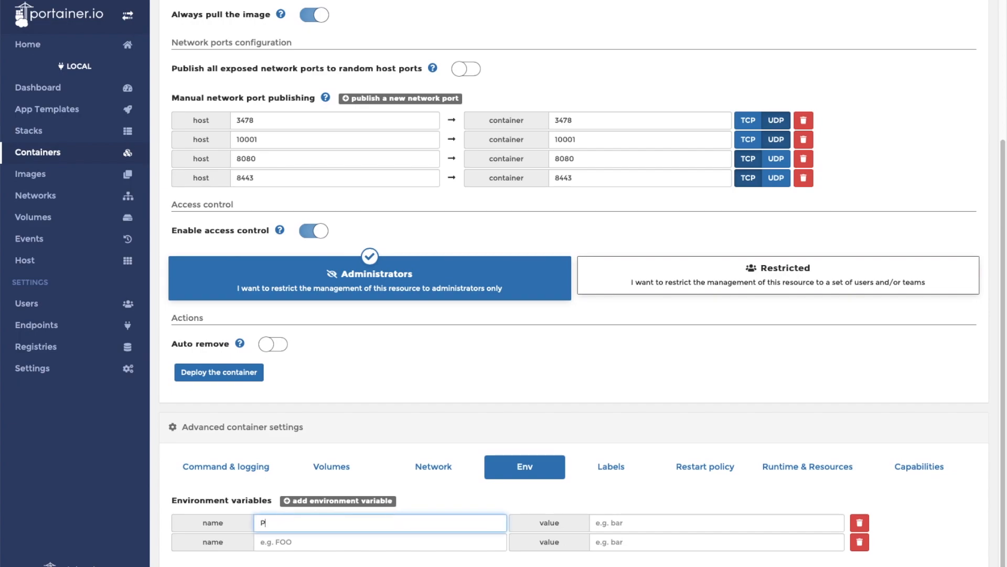
pyautogui.write('UID')
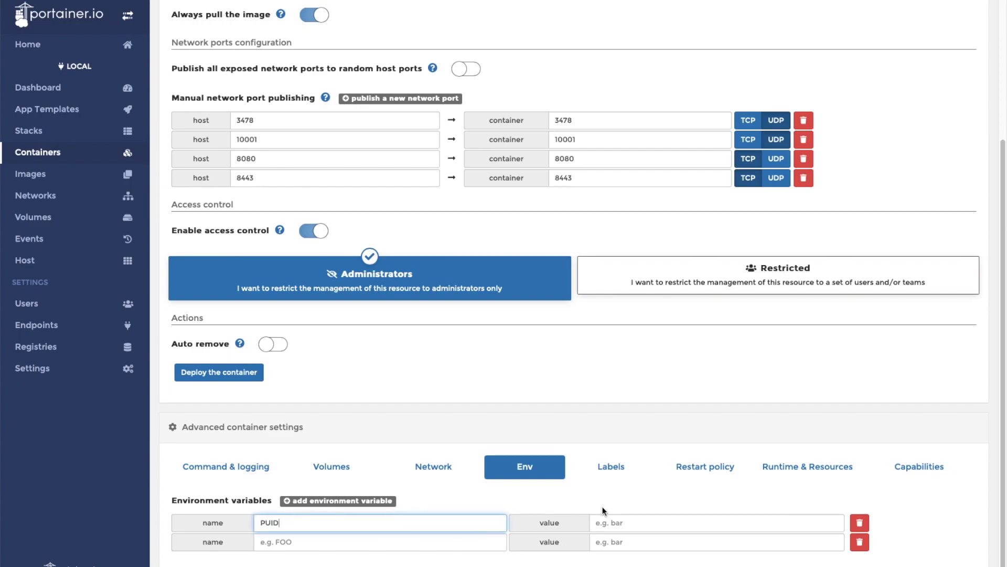
pyautogui.write('1000')
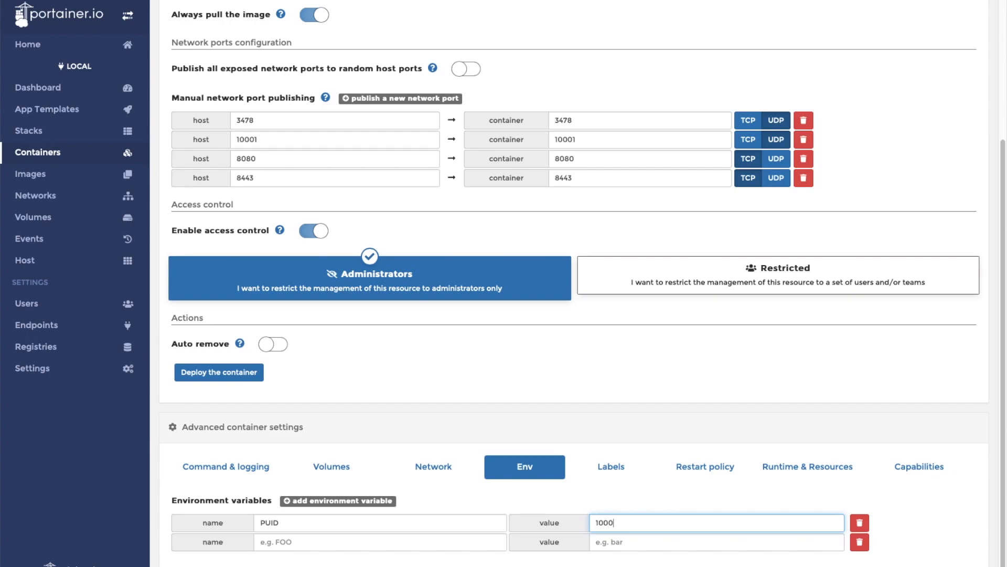
pyautogui.click(379, 541)
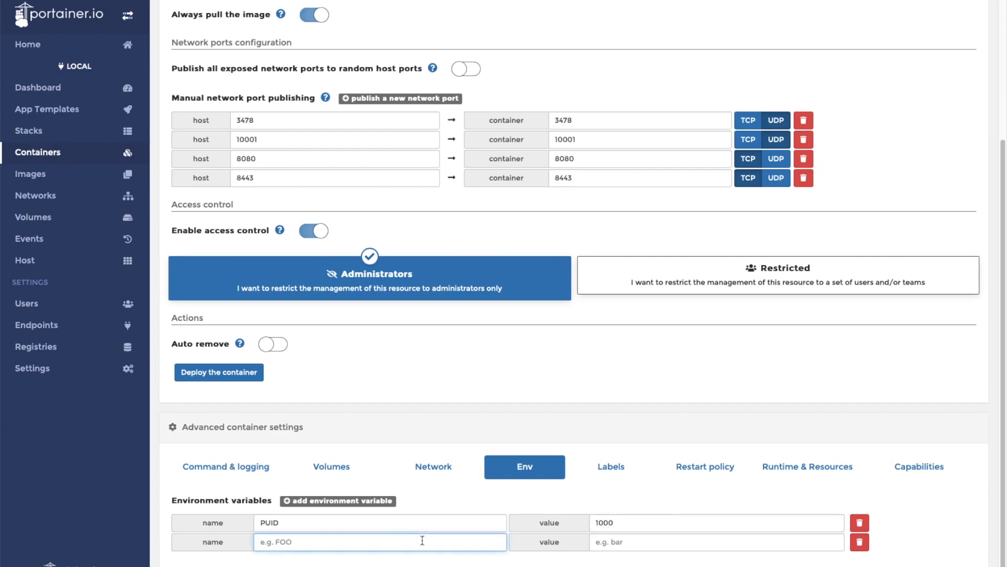
pyautogui.write('PGID')
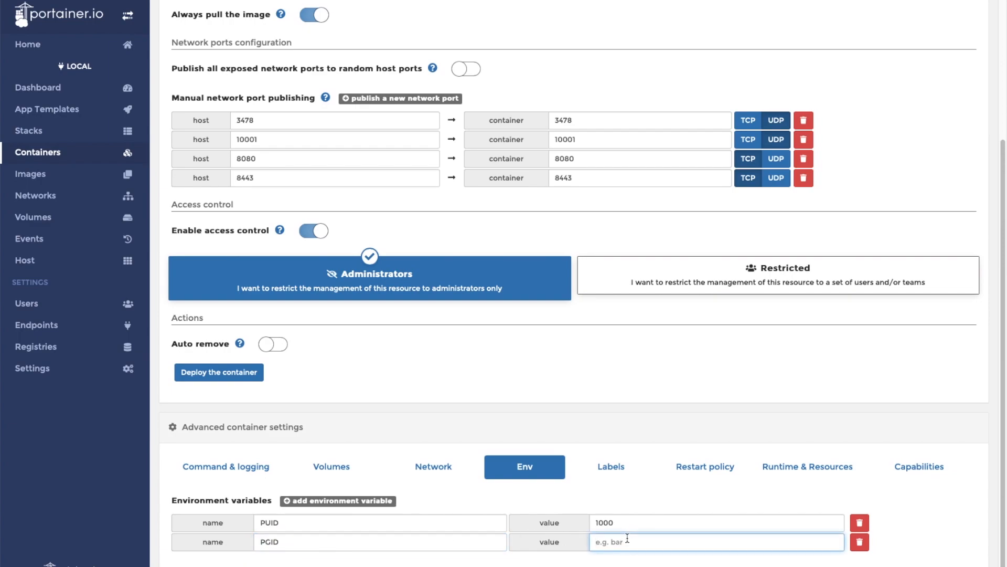
pyautogui.write('1000')
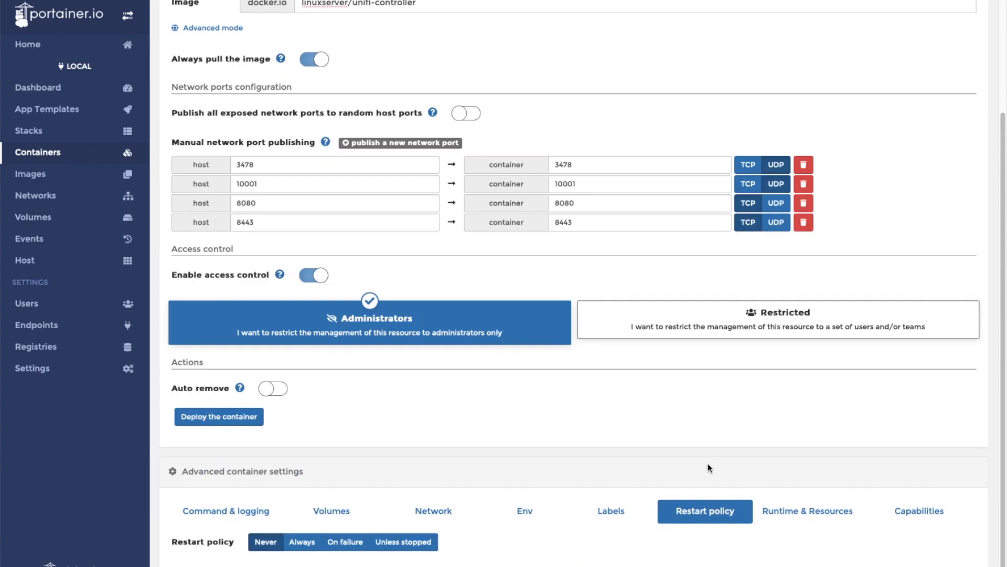
# Step: Set restart policy to Unless stopped and deploy the Unifi-Controller container
pyautogui.click(402, 541)
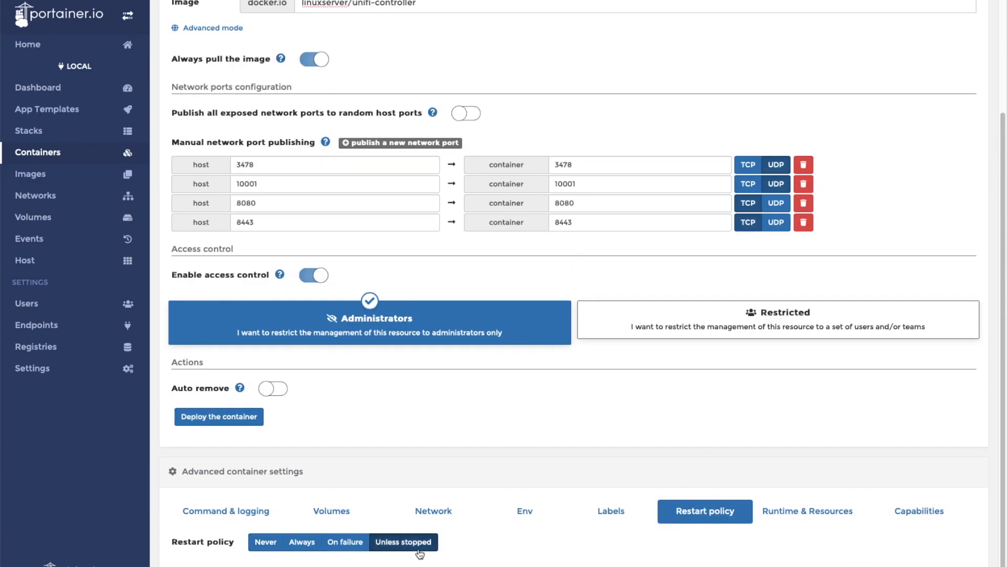
pyautogui.moveTo(599, 537)
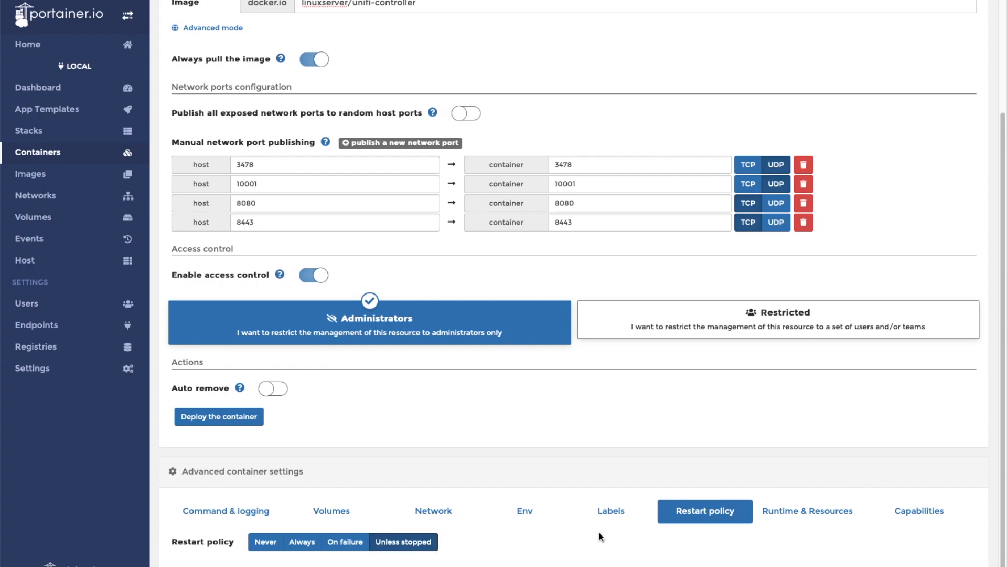
pyautogui.moveTo(391, 476)
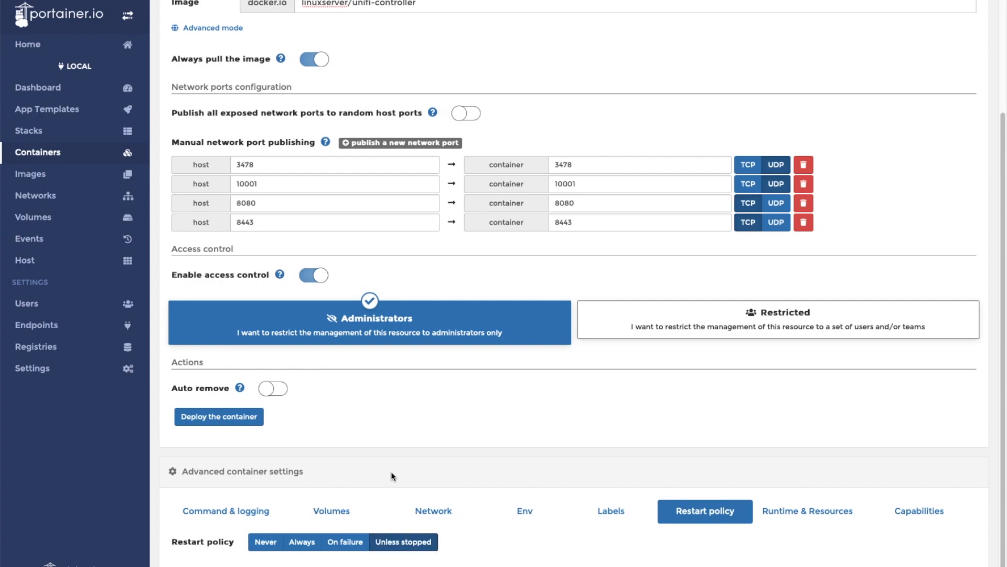
pyautogui.click(218, 417)
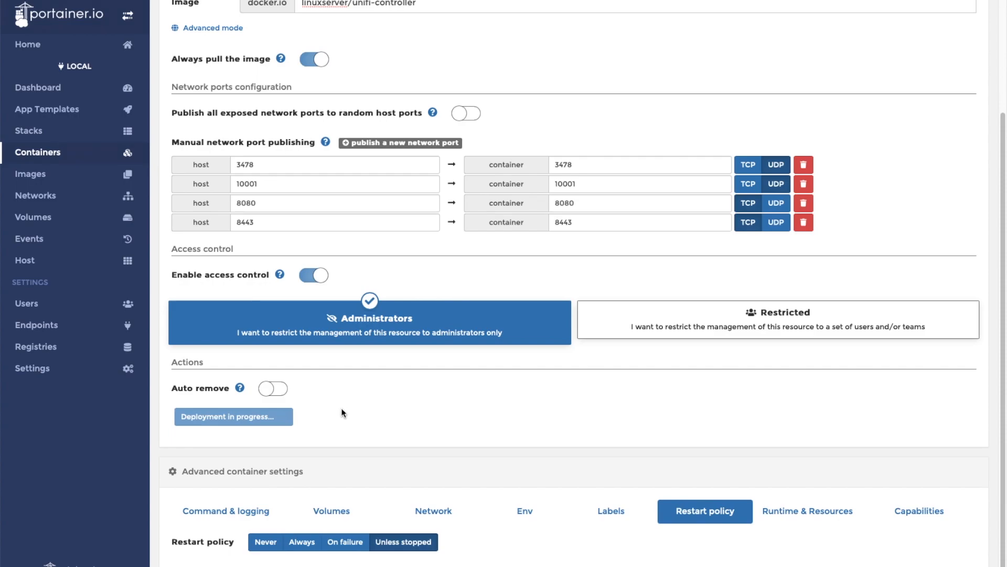
pyautogui.click(218, 417)
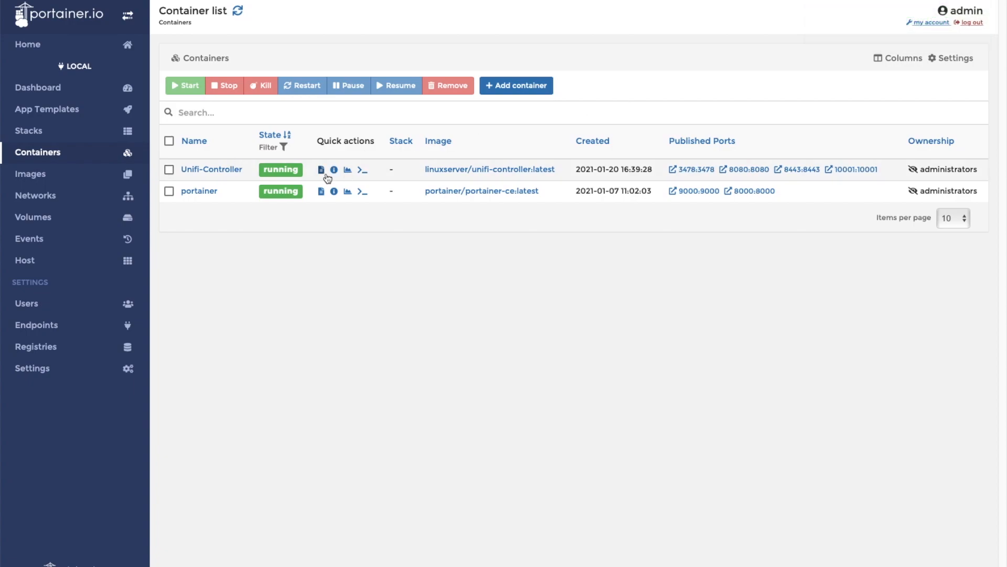
# Step: View the running Unifi-Controller container's logs from the container list
pyautogui.click(347, 170)
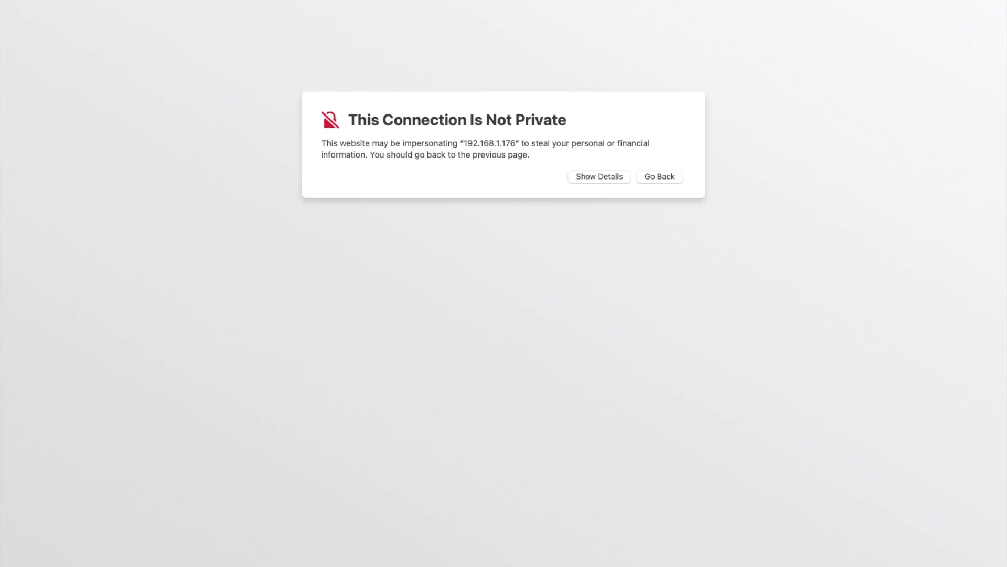
pyautogui.moveTo(574, 188)
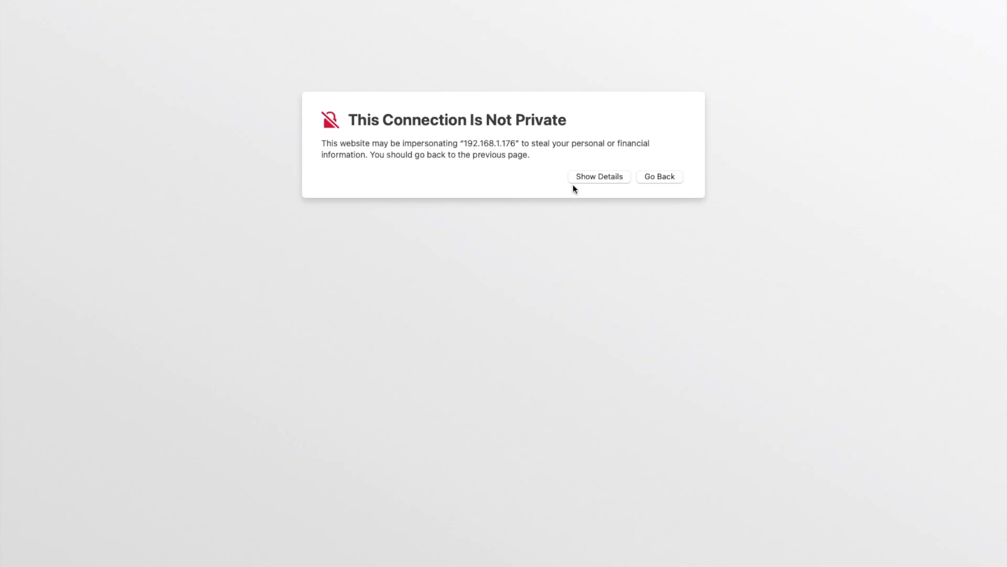
# Step: Bypass the connection-not-private warning and visit the controller site at 192.168.1.176
pyautogui.click(598, 176)
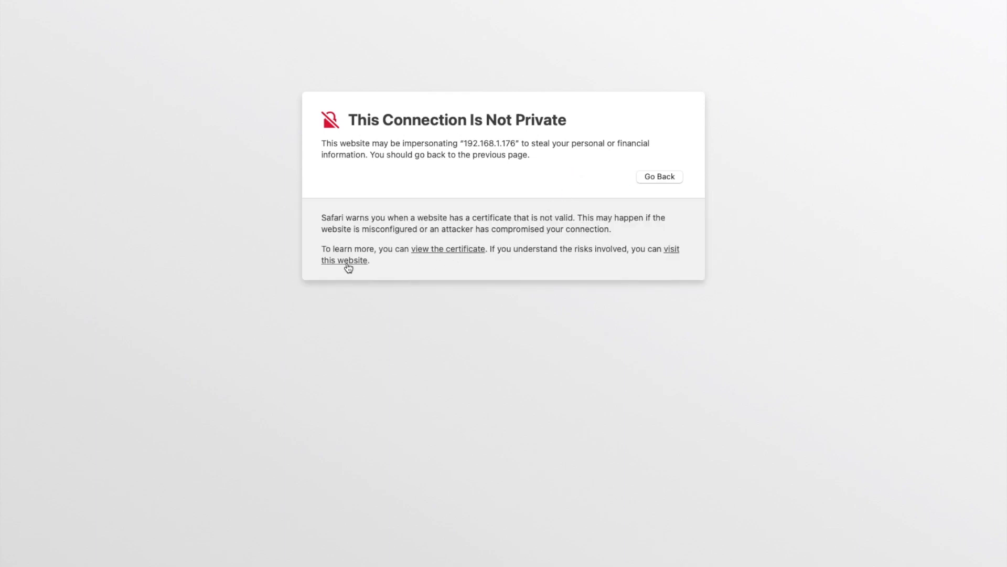
pyautogui.click(344, 260)
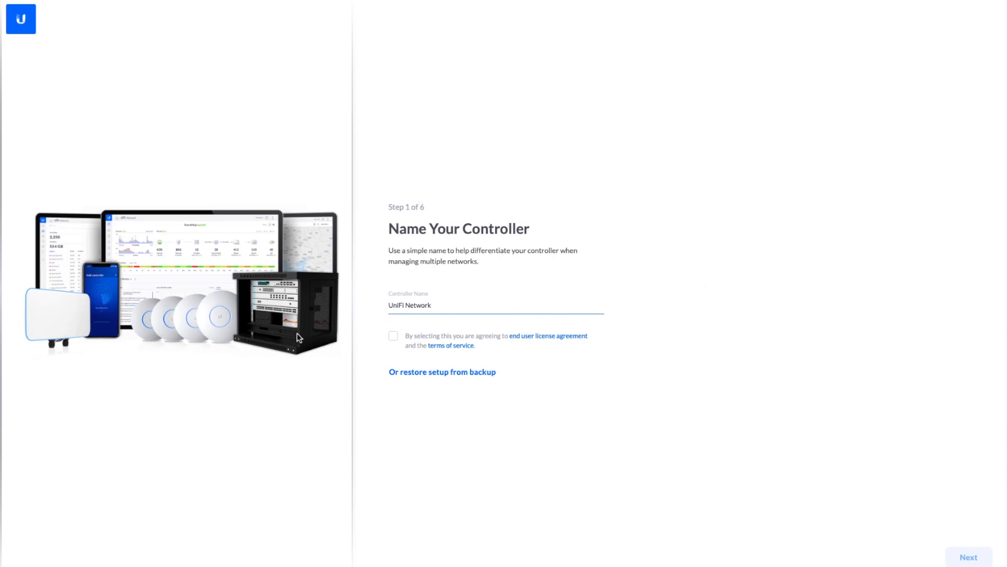
# Step: Set the controller name to 'UniFi Network Test' in setup step 1
pyautogui.write('Test')
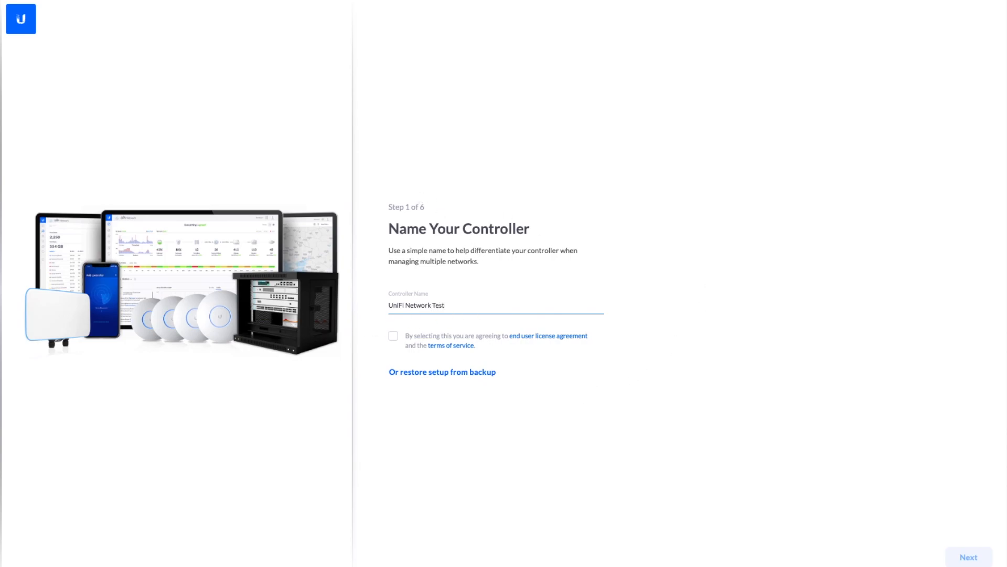